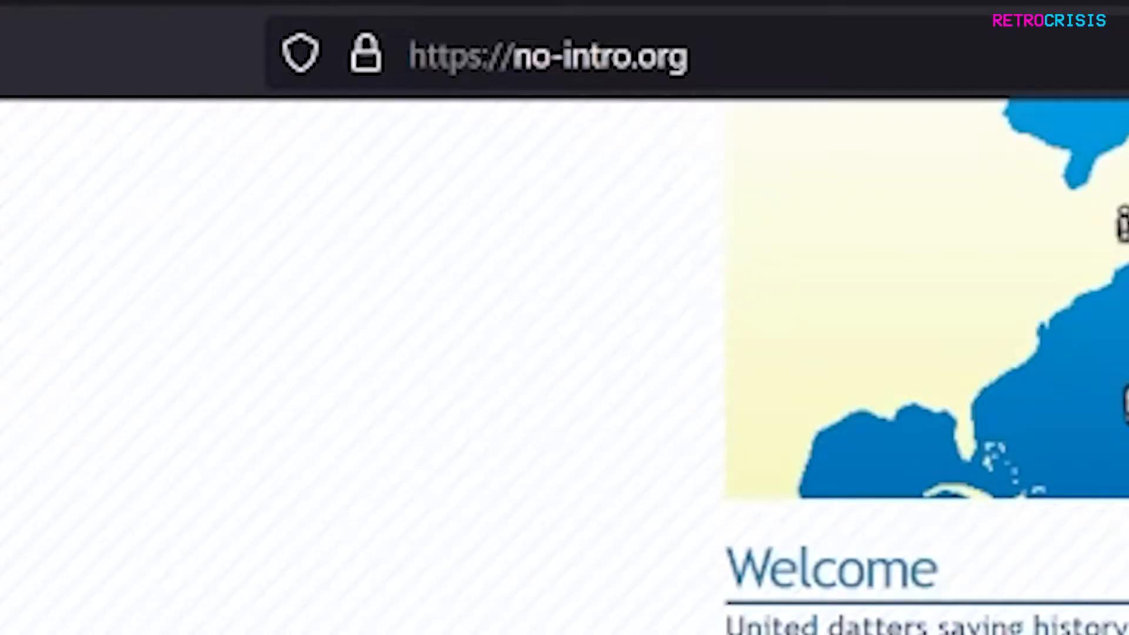
Reach DAT-o-MATIC from the downloads section of no-intro.org.
{"action": "scroll", "scroll_direction": "down", "scroll_amount": 3}
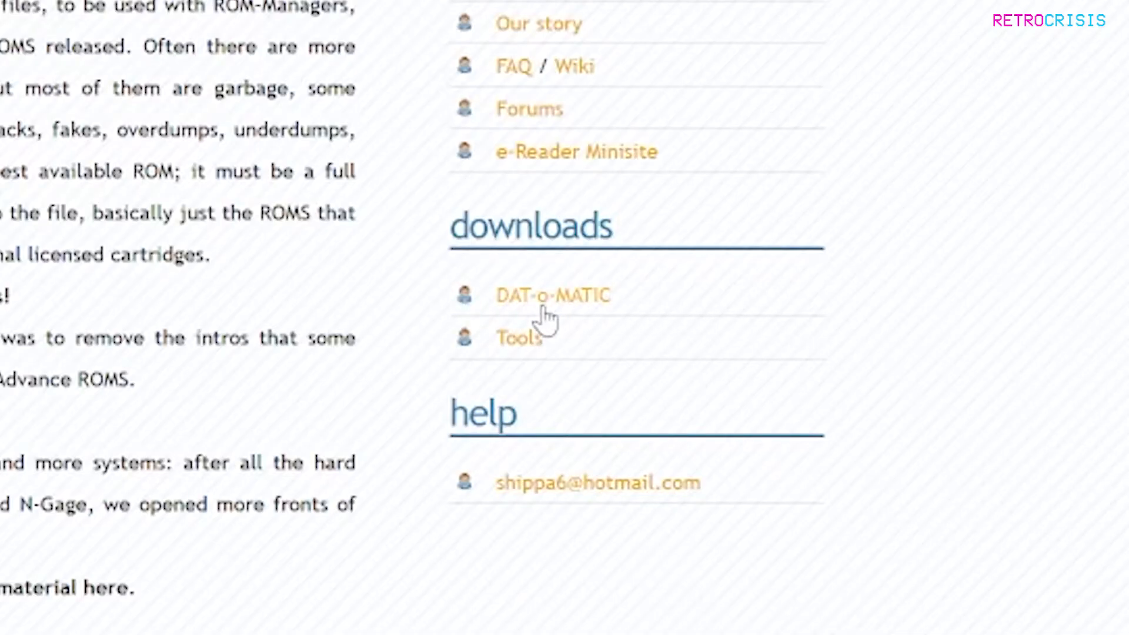
{"action": "left_click", "coordinate": [553, 295]}
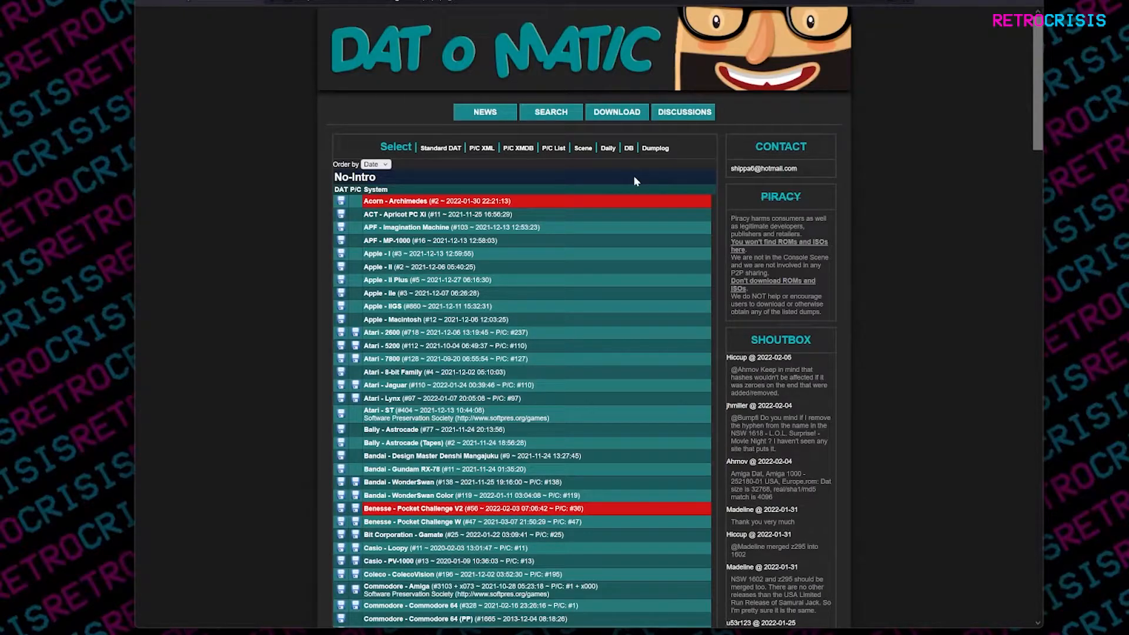
{"action": "mouse_move", "coordinate": [671, 228]}
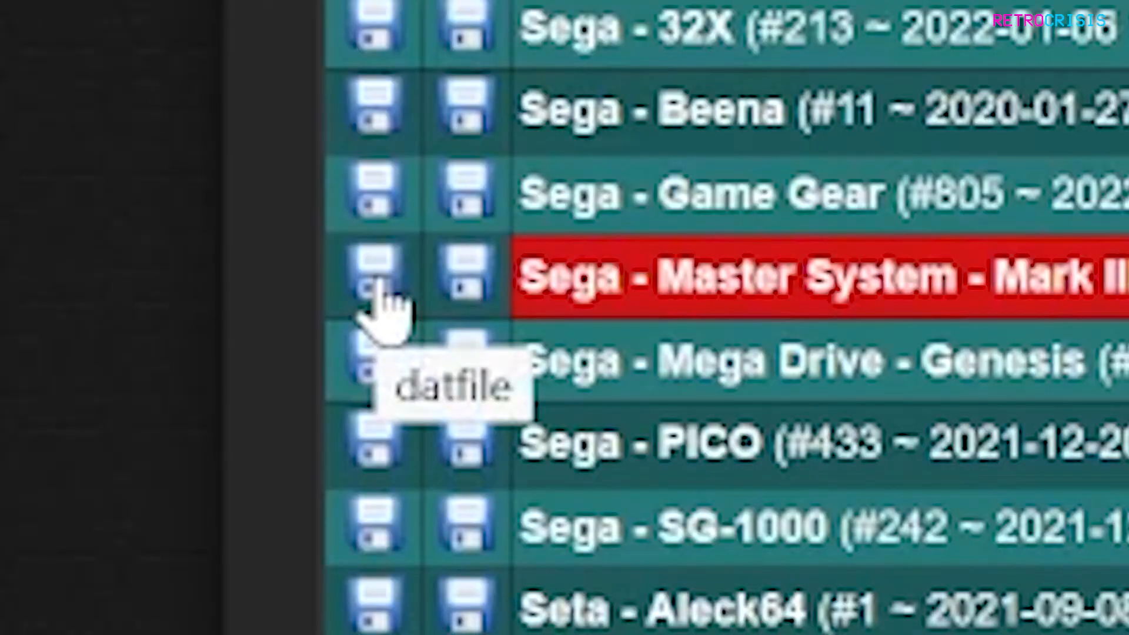
Prepare and save the Sega - Master System - Mark III standard datfile zip to disk.
{"action": "left_click", "coordinate": [369, 275]}
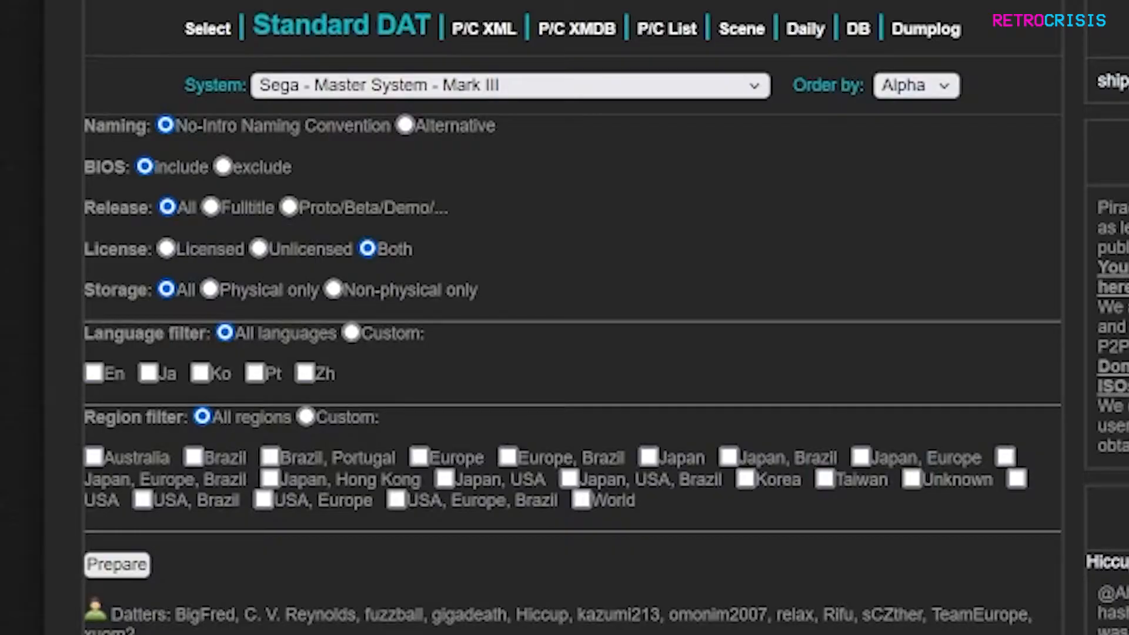
{"action": "left_click", "coordinate": [116, 564]}
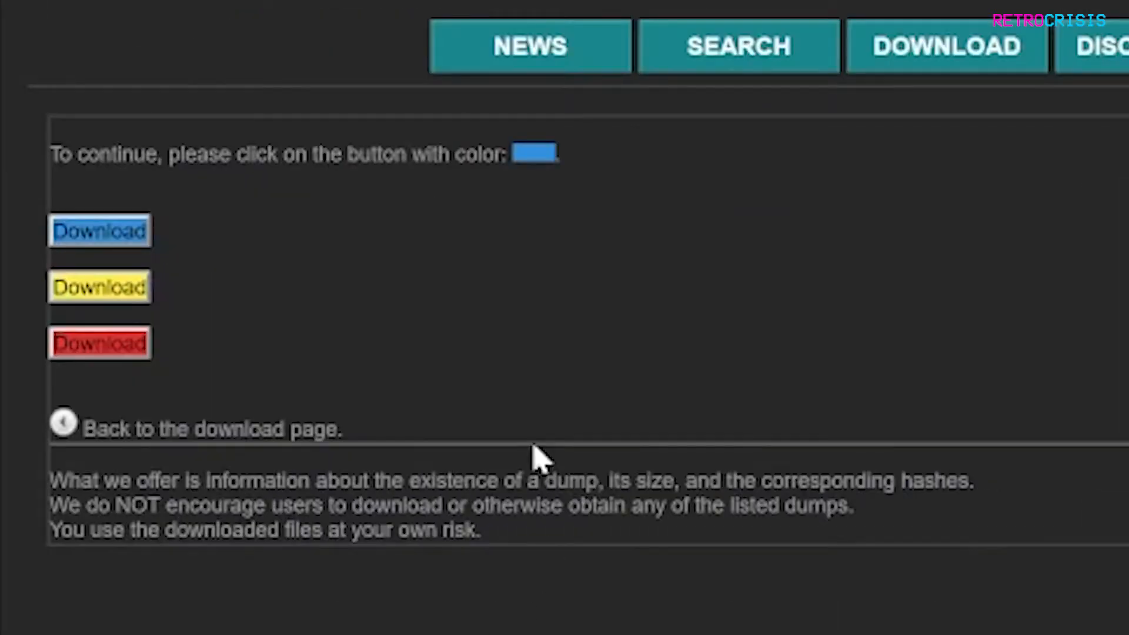
{"action": "mouse_move", "coordinate": [522, 187]}
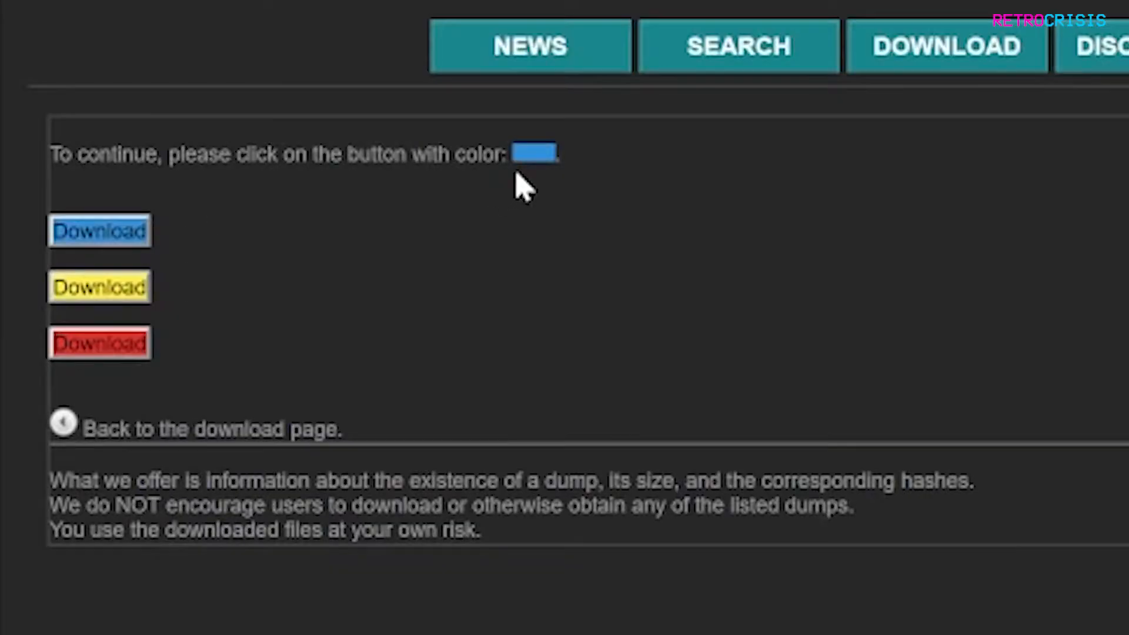
{"action": "mouse_move", "coordinate": [453, 216]}
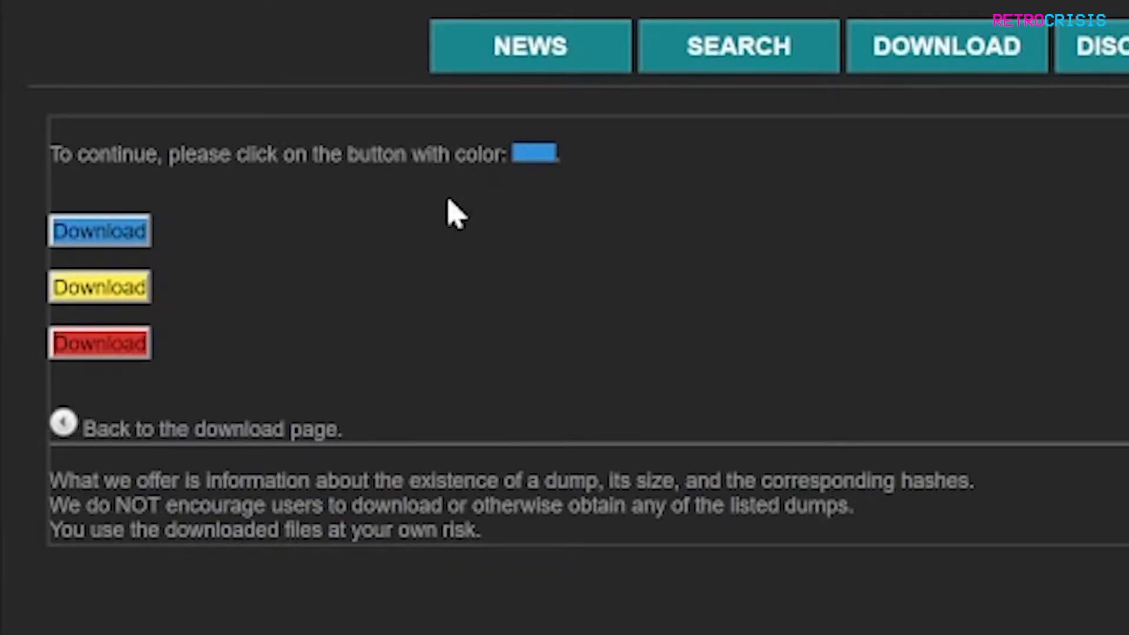
{"action": "mouse_move", "coordinate": [551, 176]}
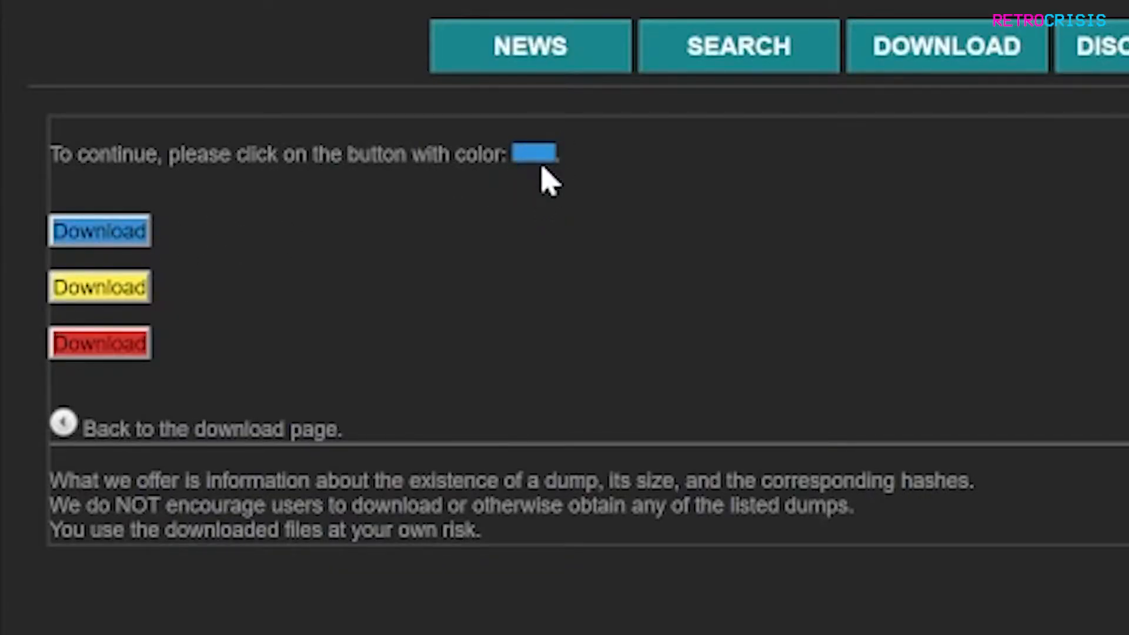
{"action": "left_click", "coordinate": [99, 232]}
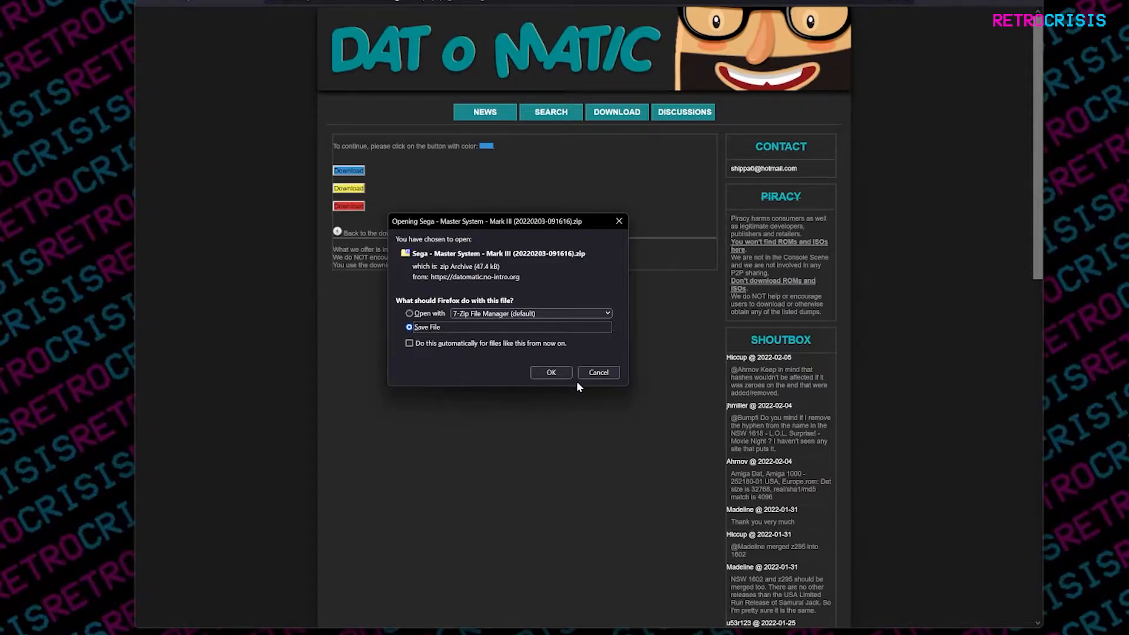
{"action": "left_click", "coordinate": [551, 372]}
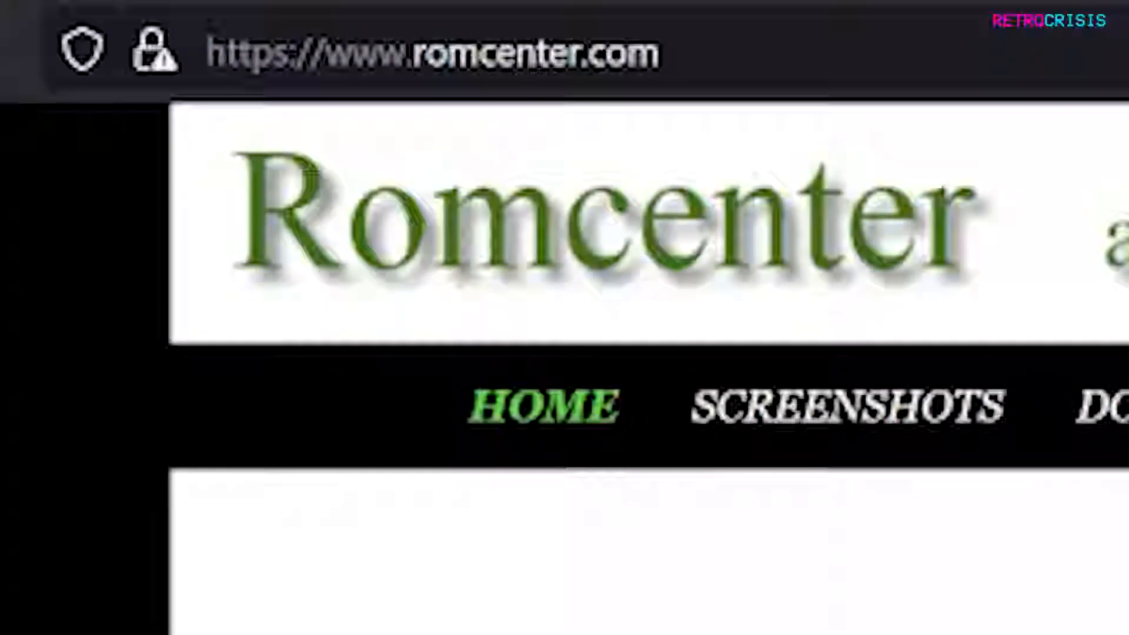
Go to the romcenter.com DOWNLOAD page listing stable Romcenter versions.
{"action": "left_click", "coordinate": [469, 67]}
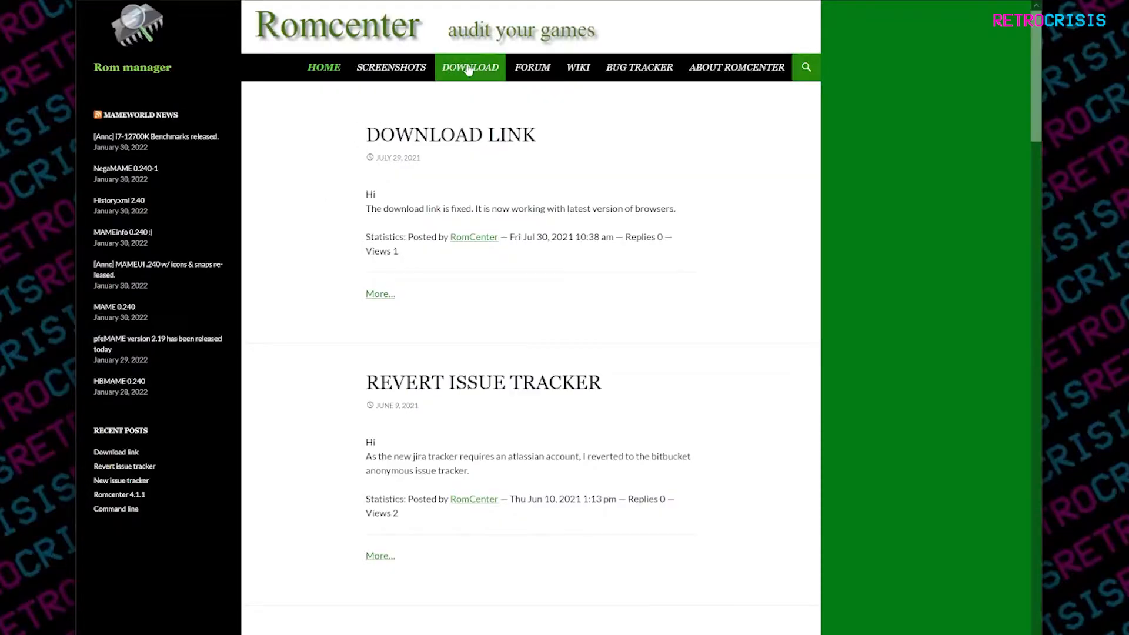
{"action": "left_click", "coordinate": [471, 67]}
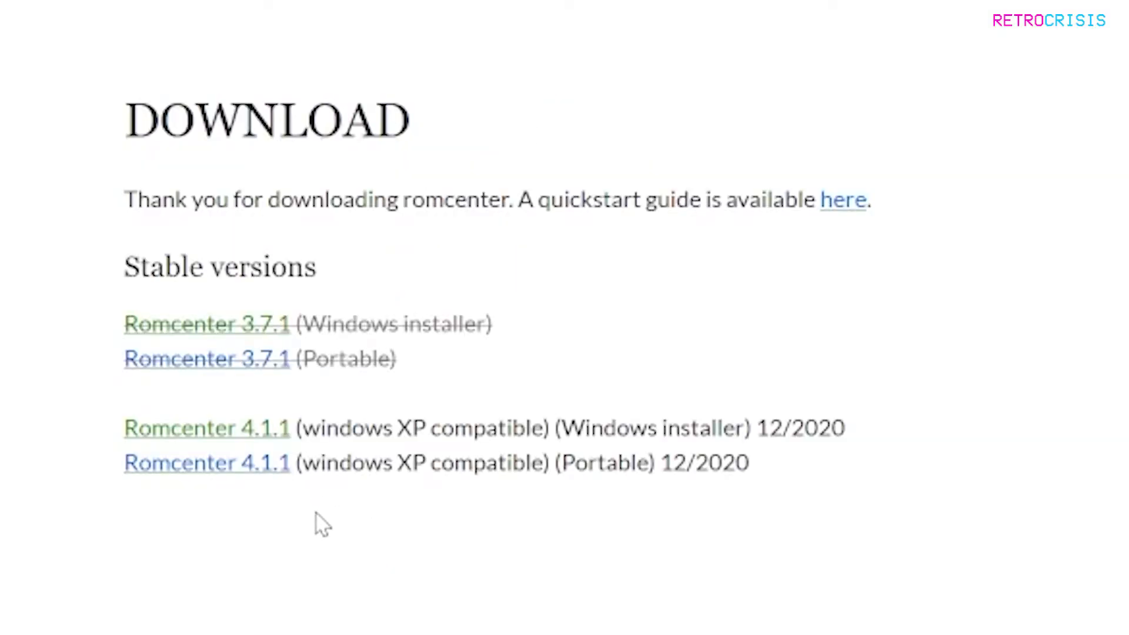
{"action": "mouse_move", "coordinate": [624, 425]}
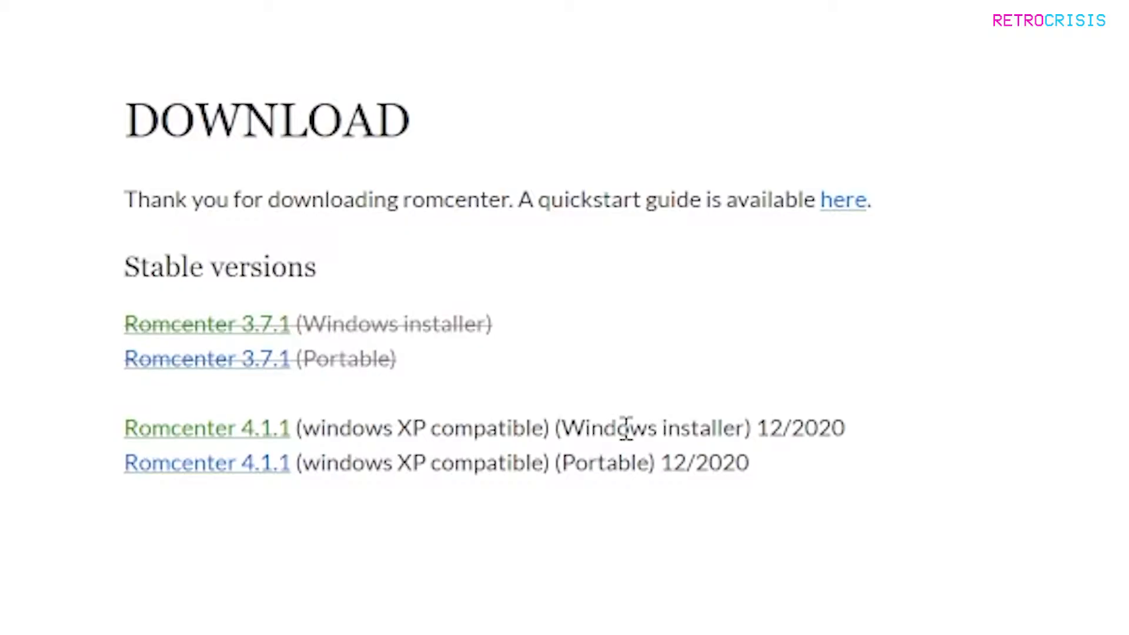
{"action": "mouse_move", "coordinate": [610, 479]}
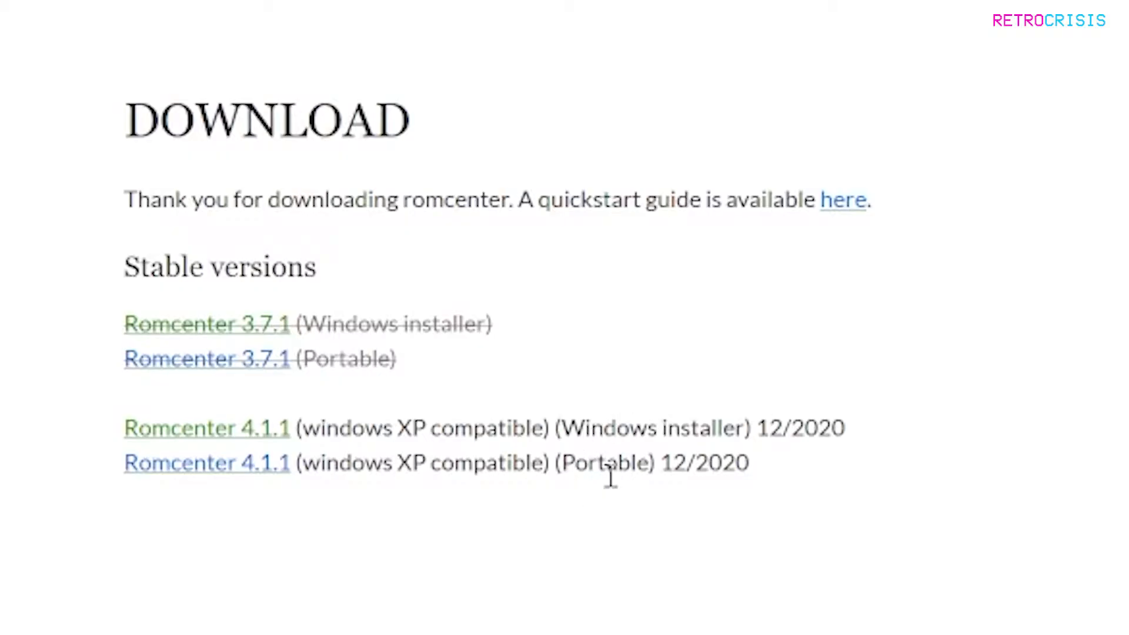
{"action": "mouse_move", "coordinate": [400, 562]}
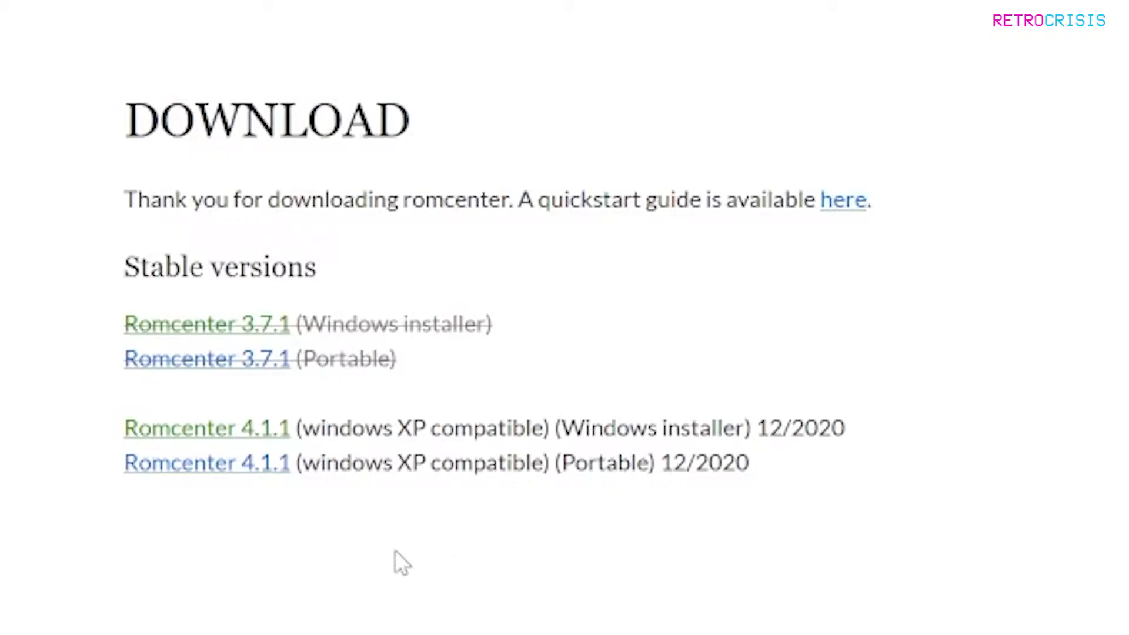
{"action": "mouse_move", "coordinate": [252, 482]}
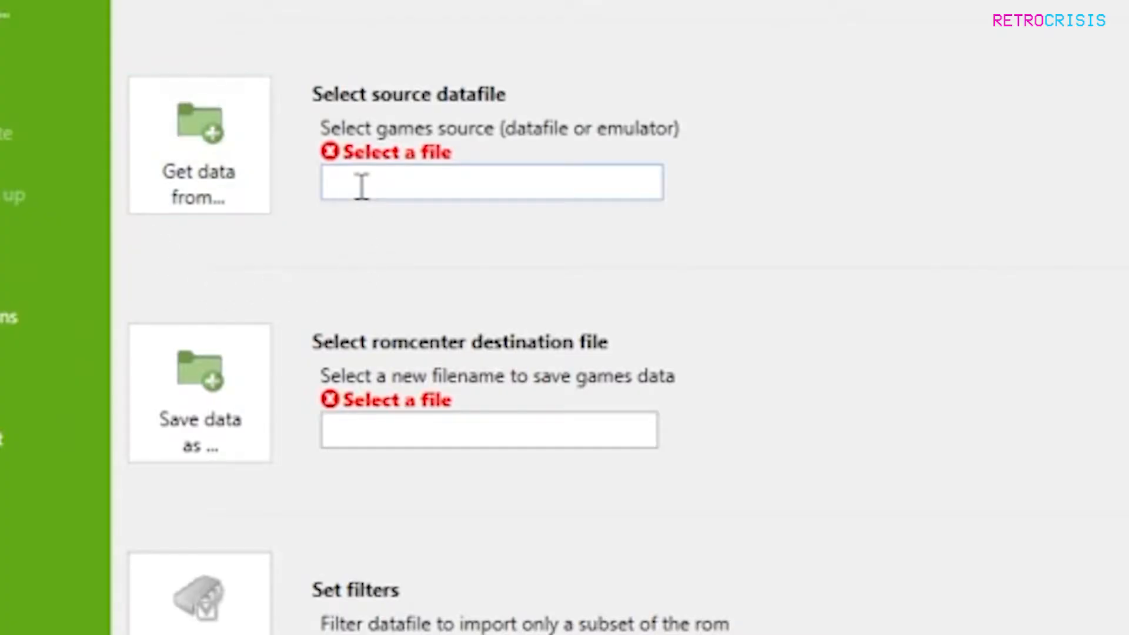
{"action": "mouse_move", "coordinate": [317, 204]}
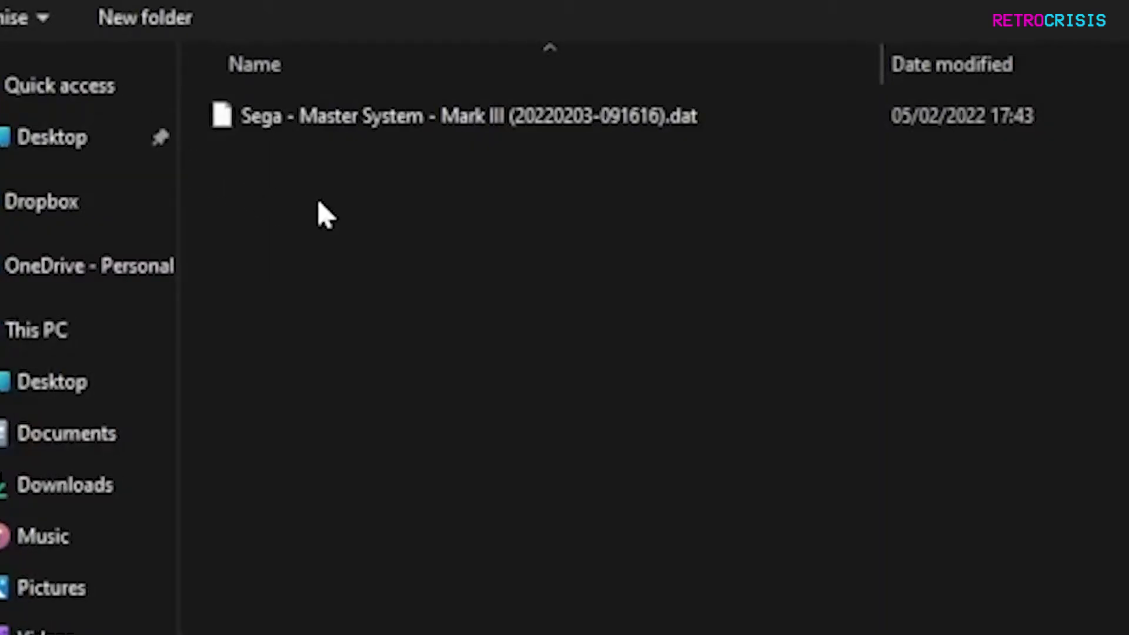
Use the Master System .dat as source and a matching .rdt in Databases as destination.
{"action": "left_click", "coordinate": [461, 116]}
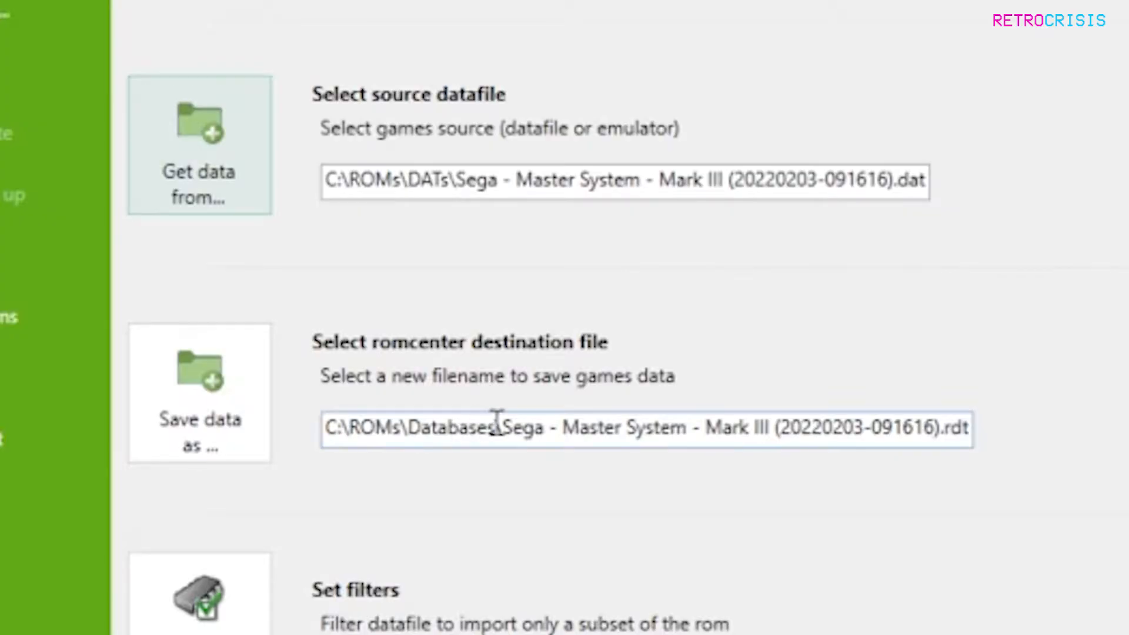
{"action": "double_click", "coordinate": [450, 426]}
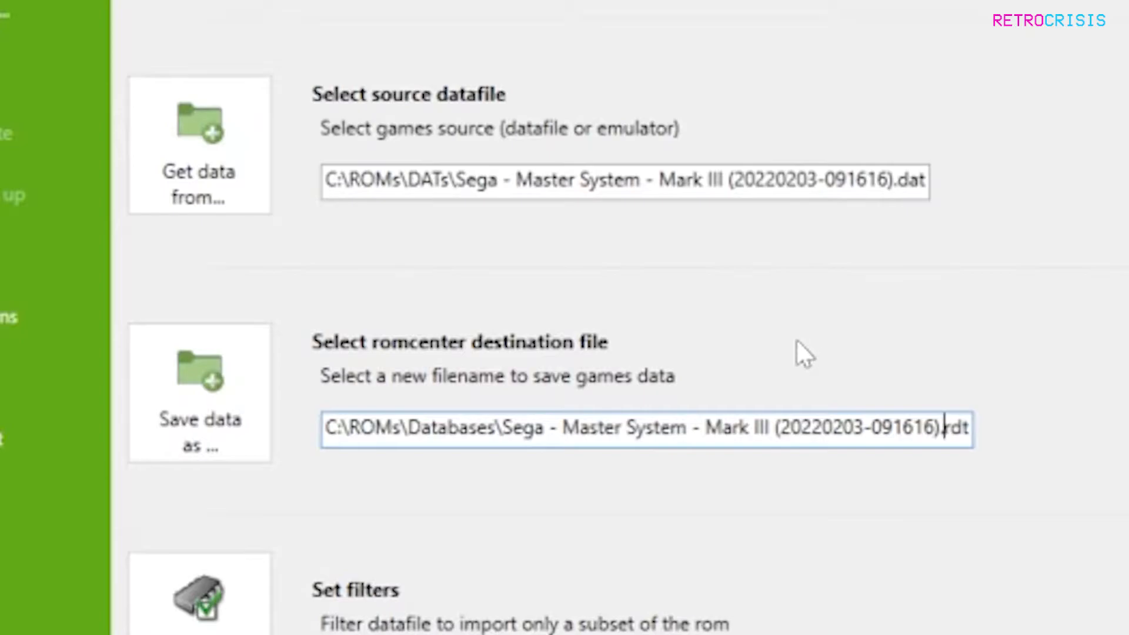
{"action": "mouse_move", "coordinate": [762, 379]}
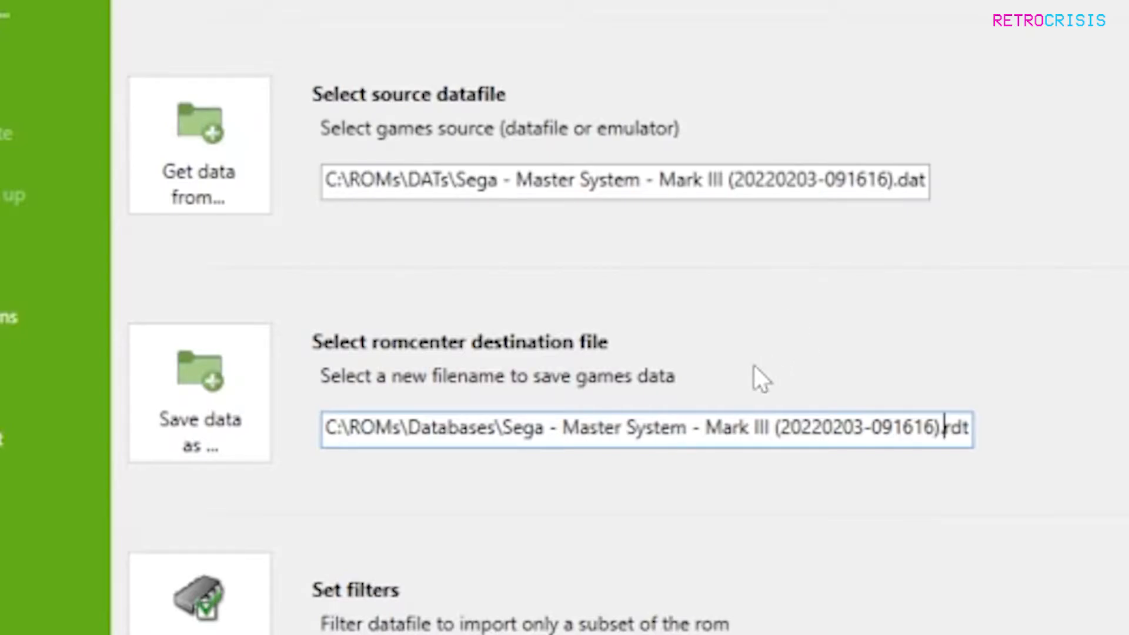
Review the import Filters showing 625 games and cancel without changes.
{"action": "scroll", "scroll_direction": "down", "scroll_amount": 3}
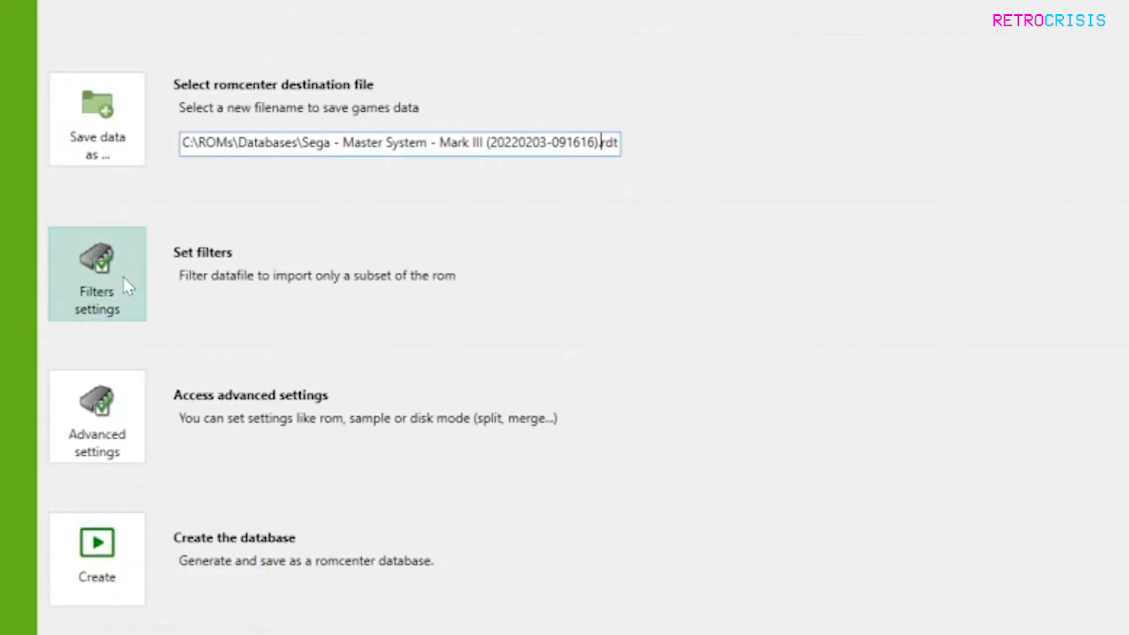
{"action": "left_click", "coordinate": [96, 275]}
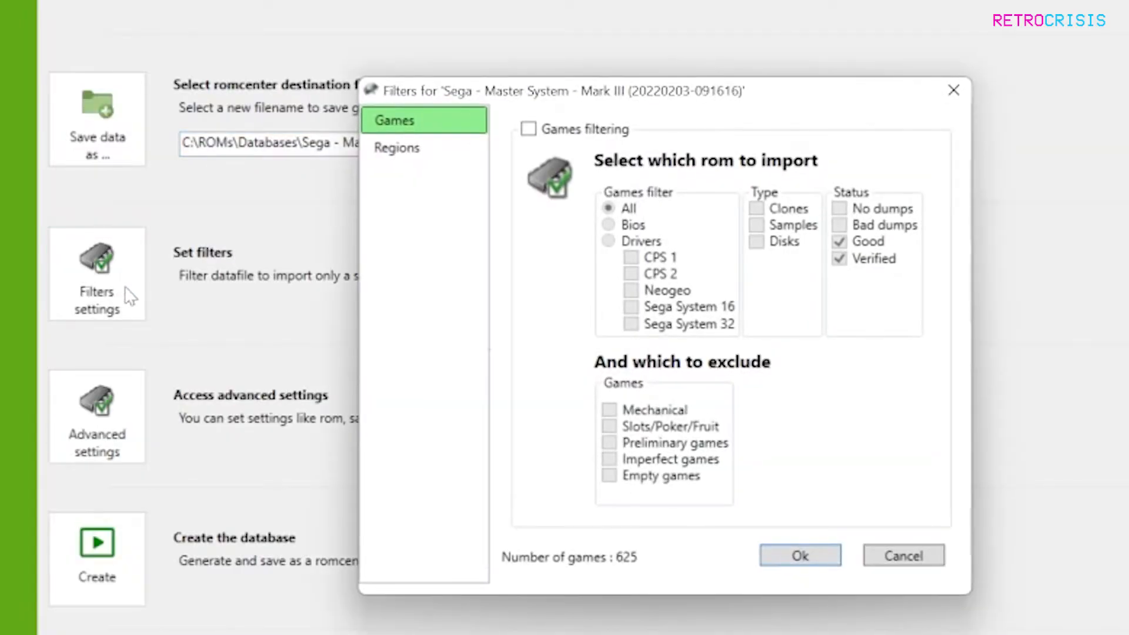
{"action": "mouse_move", "coordinate": [712, 468]}
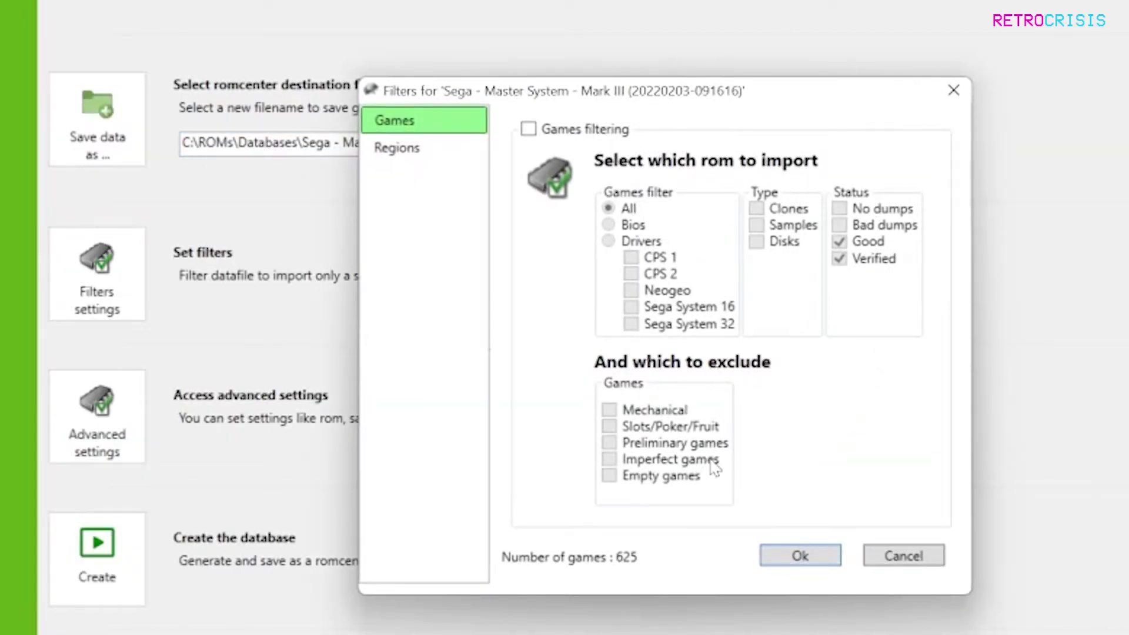
{"action": "mouse_move", "coordinate": [692, 553]}
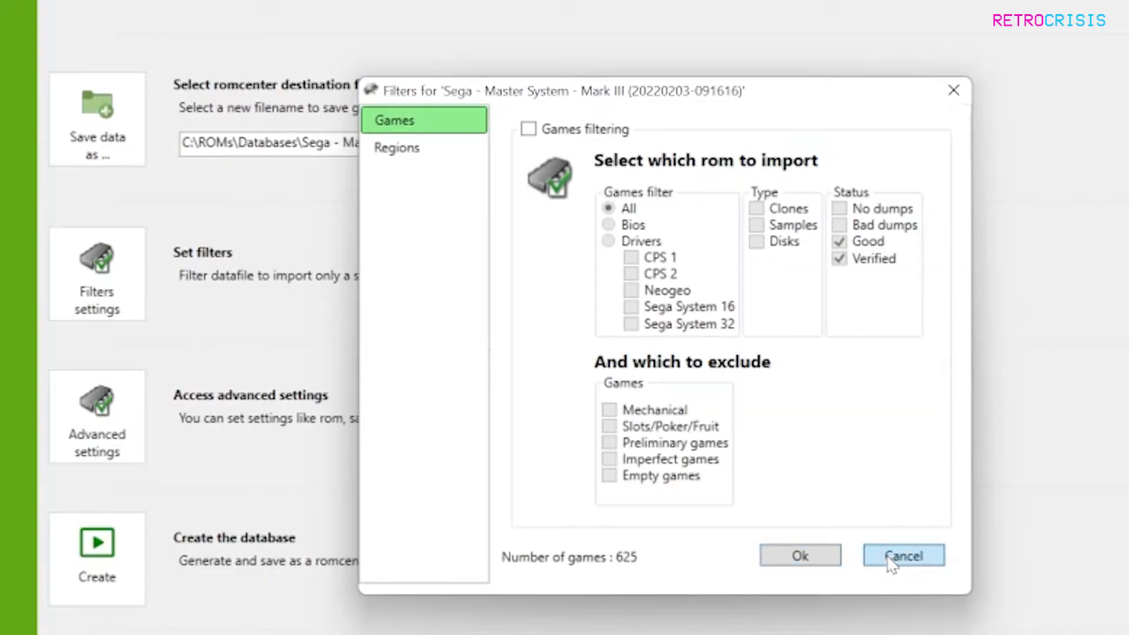
{"action": "left_click", "coordinate": [901, 555]}
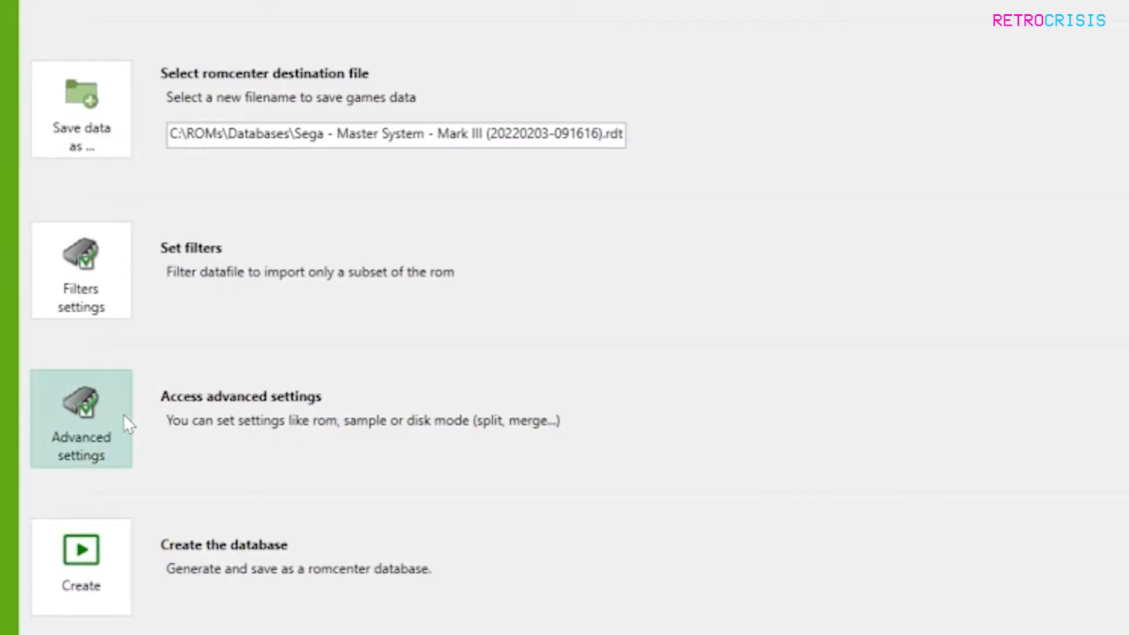
In Advanced settings' Fix options, move corrupted files to ROMs\Backup & Rejected.
{"action": "left_click", "coordinate": [81, 419]}
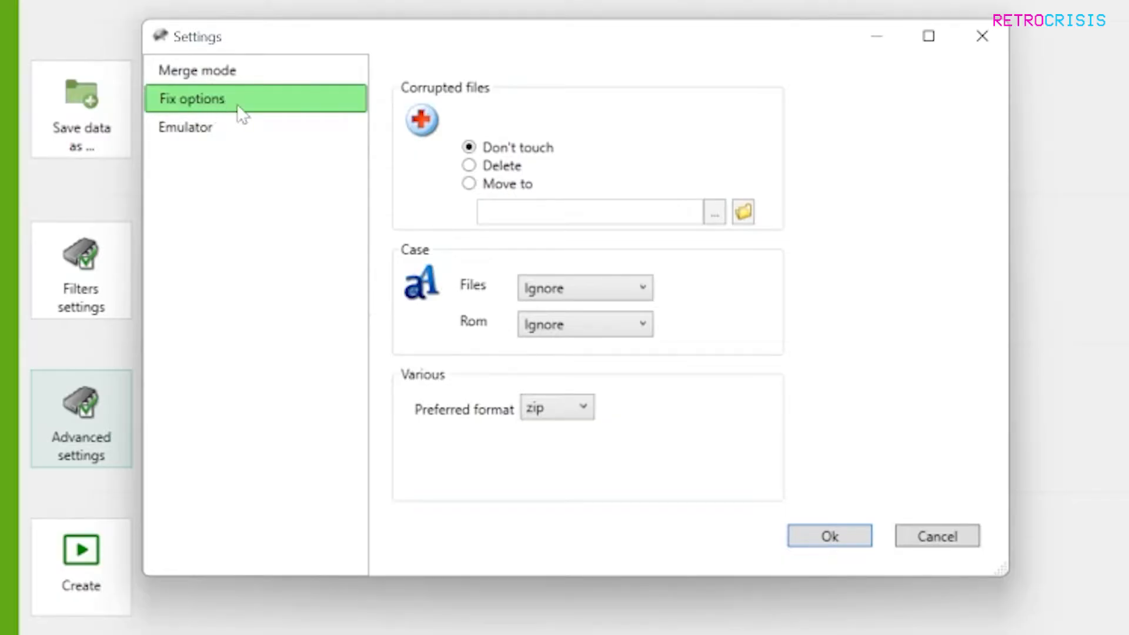
{"action": "left_click", "coordinate": [469, 185]}
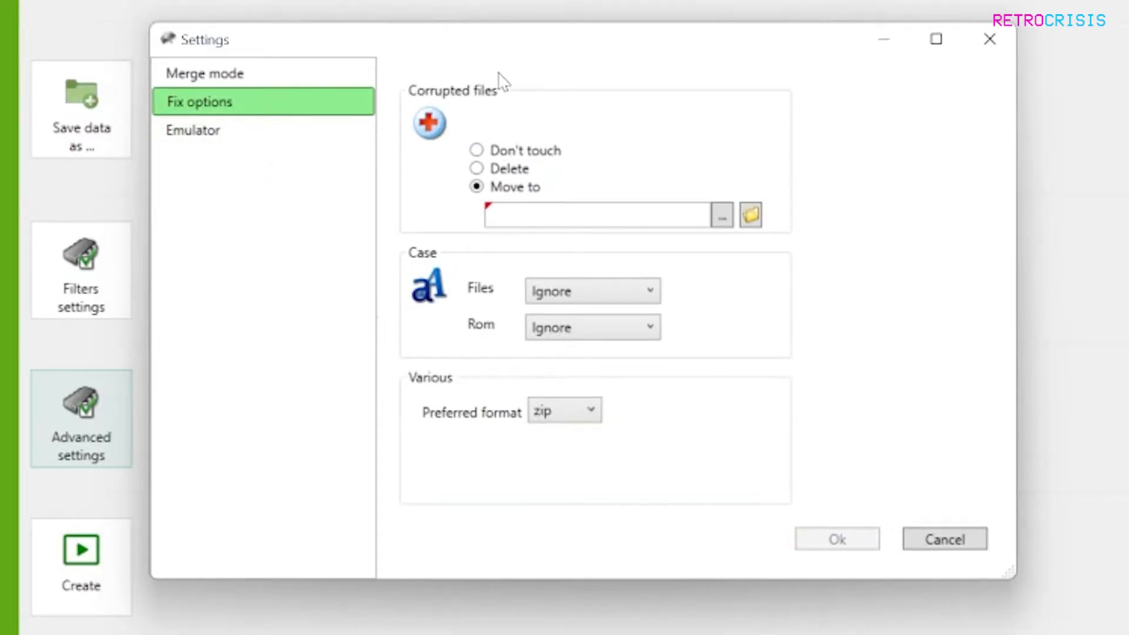
{"action": "mouse_move", "coordinate": [539, 87]}
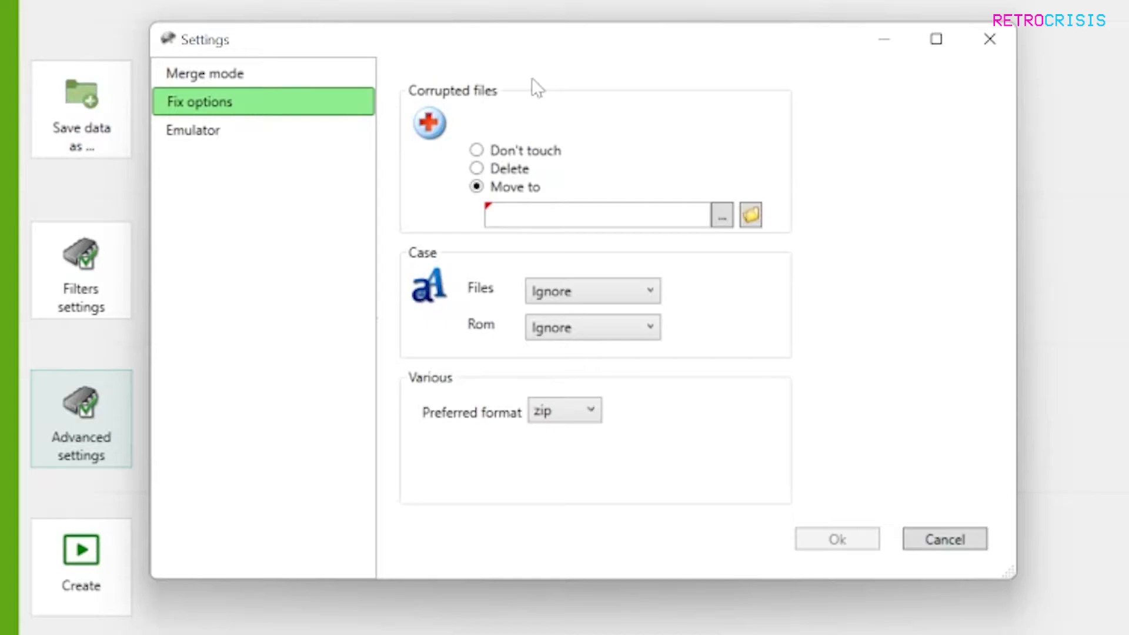
{"action": "mouse_move", "coordinate": [538, 130]}
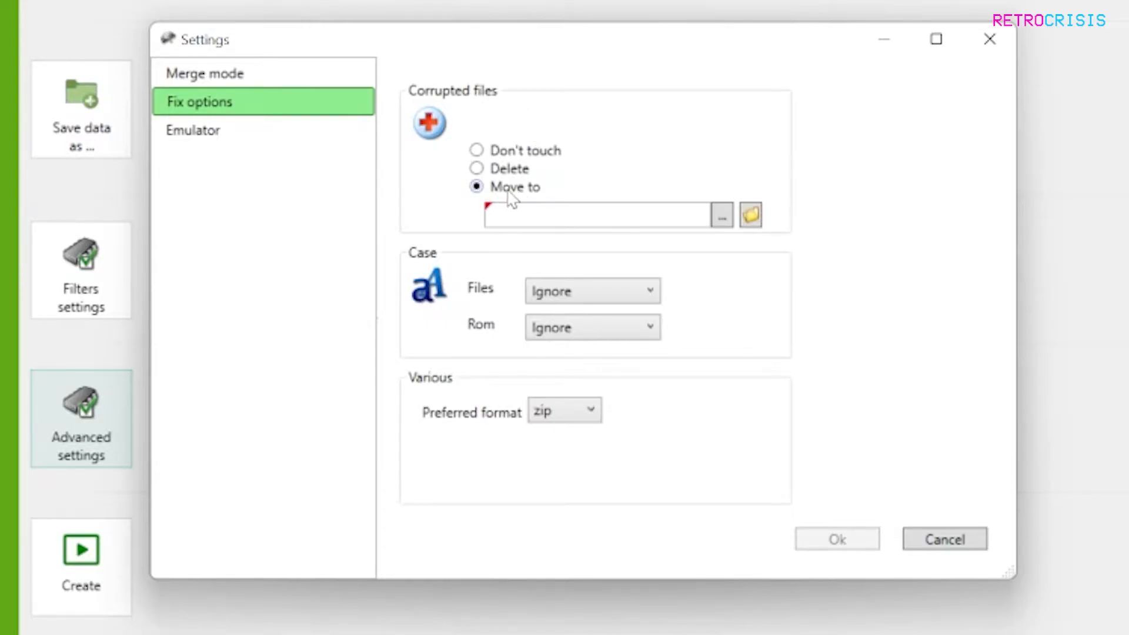
{"action": "mouse_move", "coordinate": [637, 175]}
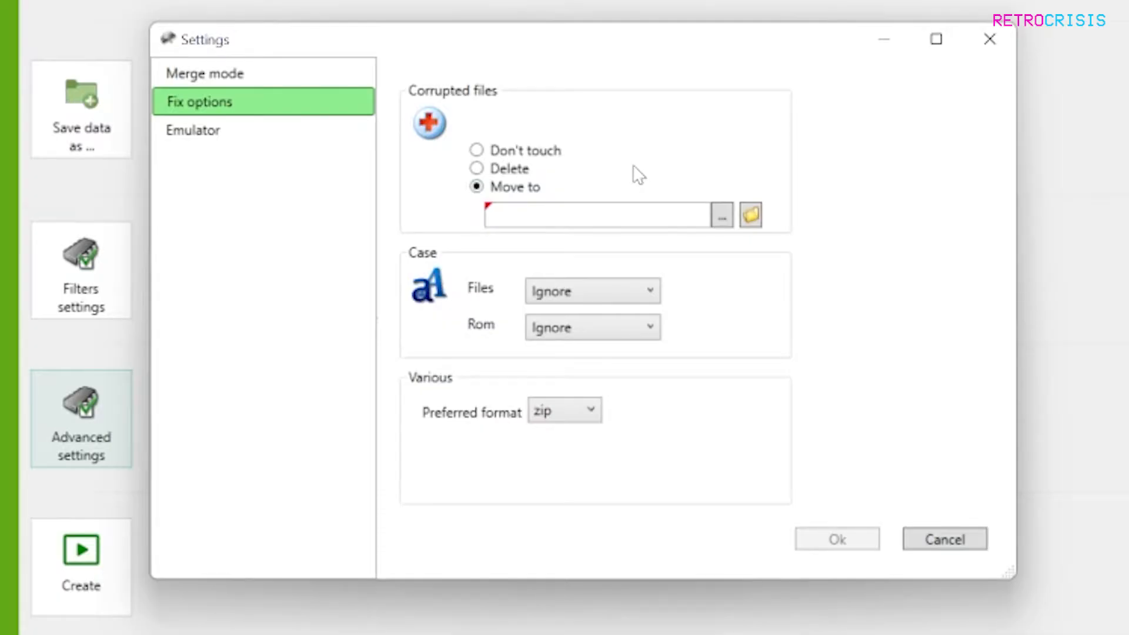
{"action": "mouse_move", "coordinate": [666, 192]}
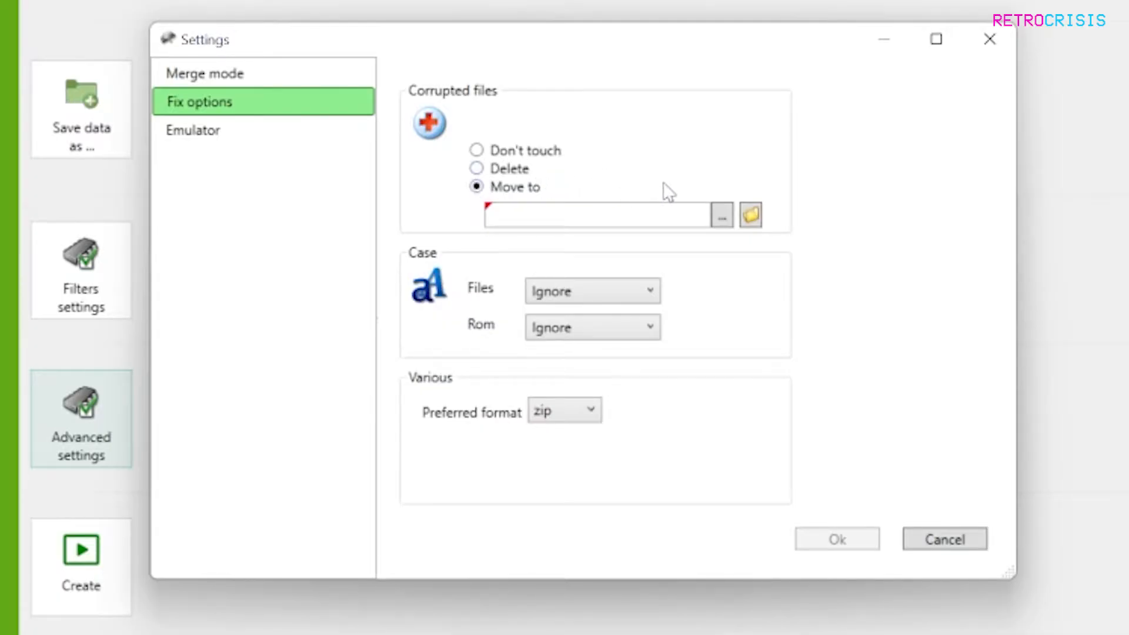
{"action": "left_click", "coordinate": [720, 215]}
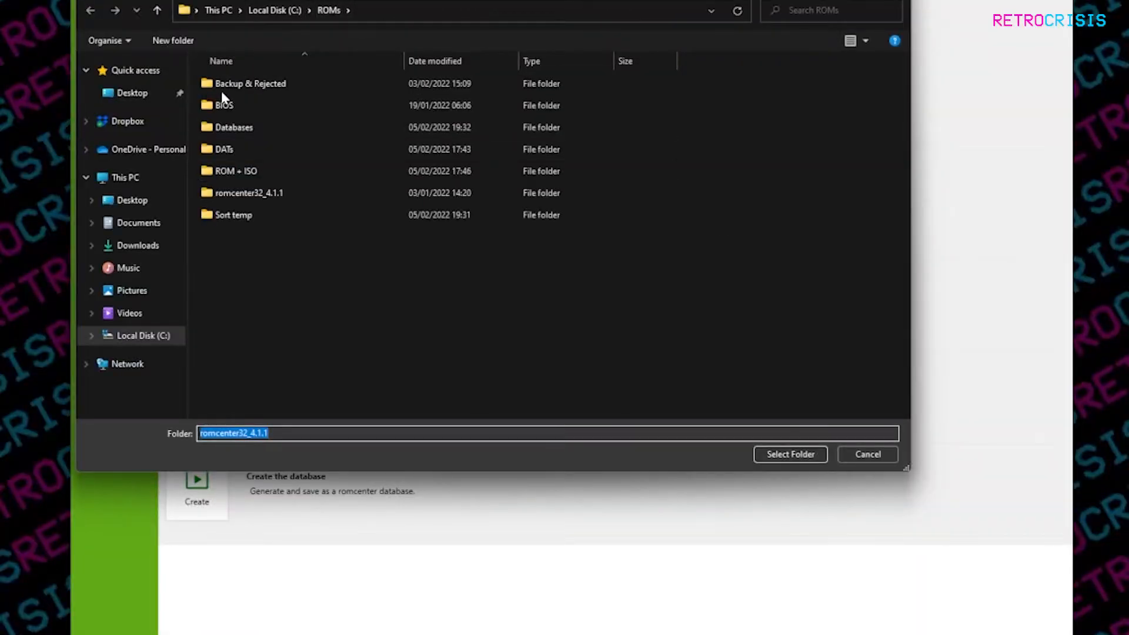
{"action": "double_click", "coordinate": [249, 82]}
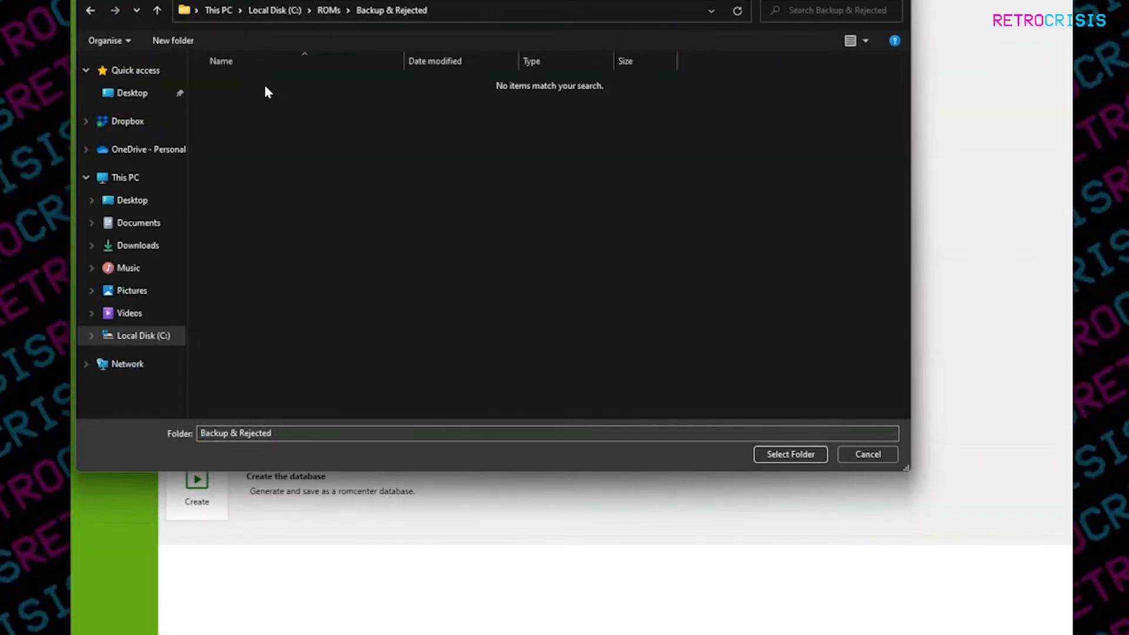
{"action": "mouse_move", "coordinate": [595, 322]}
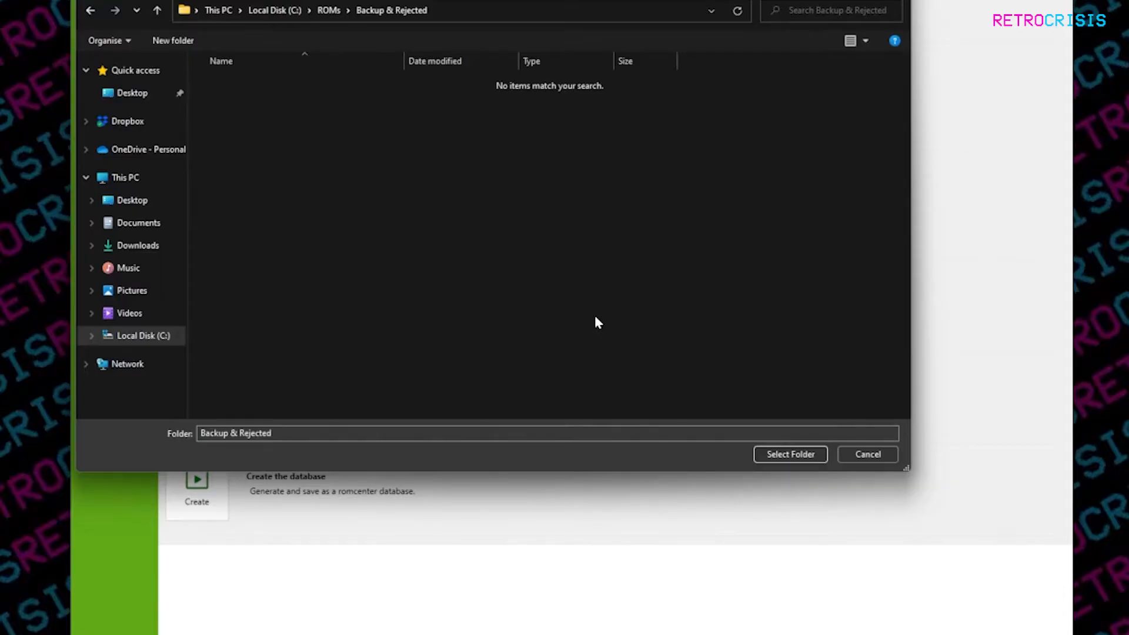
{"action": "mouse_move", "coordinate": [515, 236]}
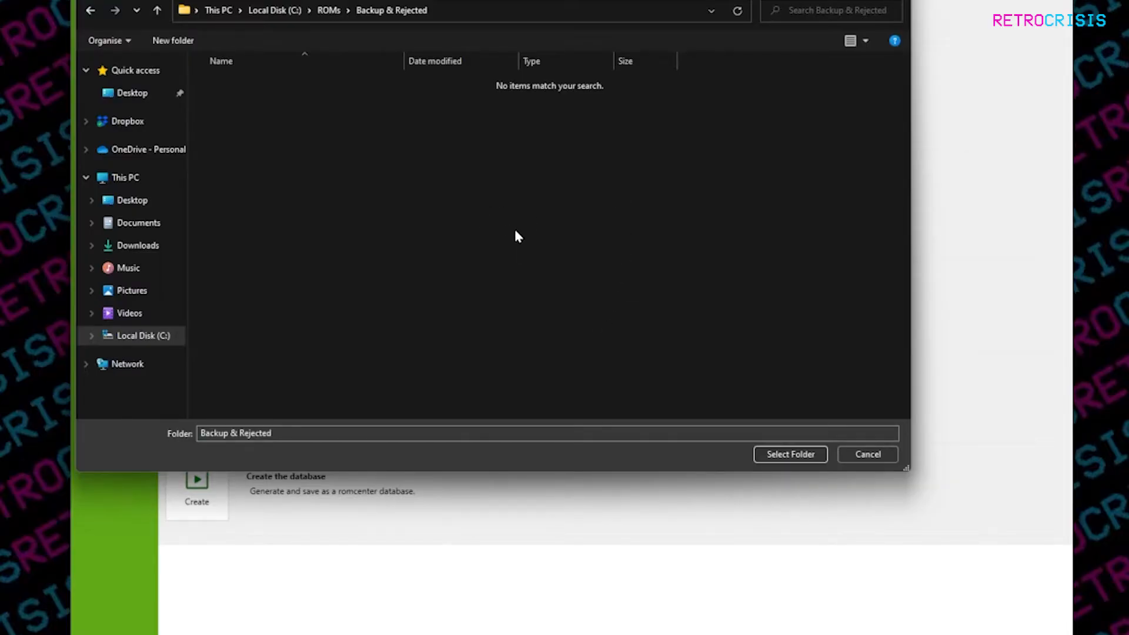
{"action": "mouse_move", "coordinate": [617, 326]}
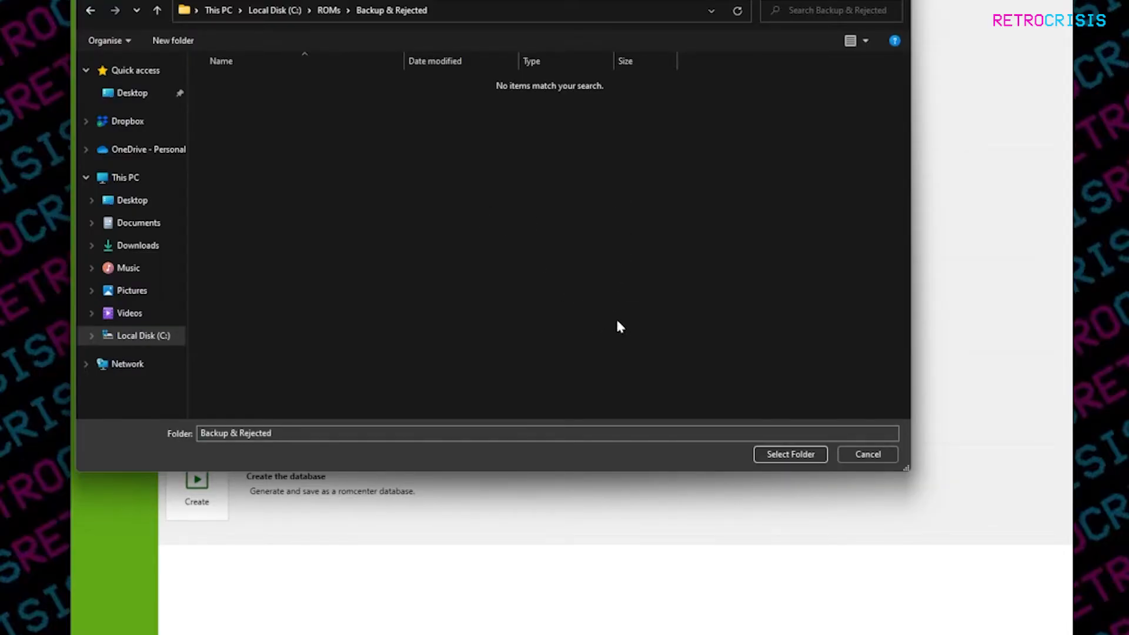
{"action": "left_click", "coordinate": [790, 454]}
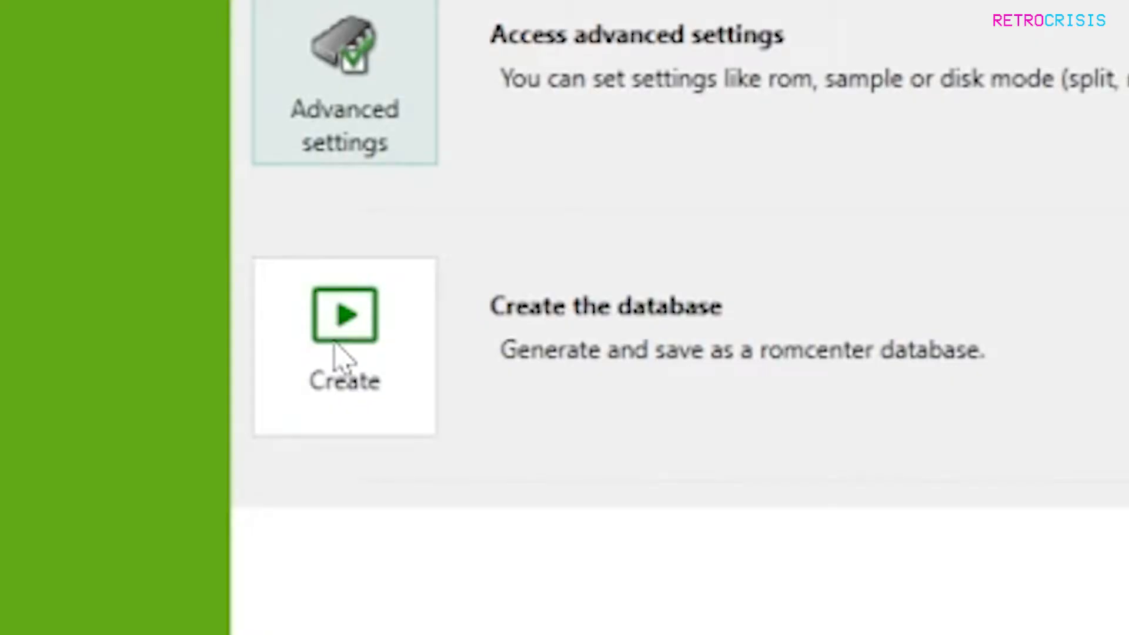
Create the Master System database, accepting the suggested sms.dll plugin.
{"action": "left_click", "coordinate": [344, 316]}
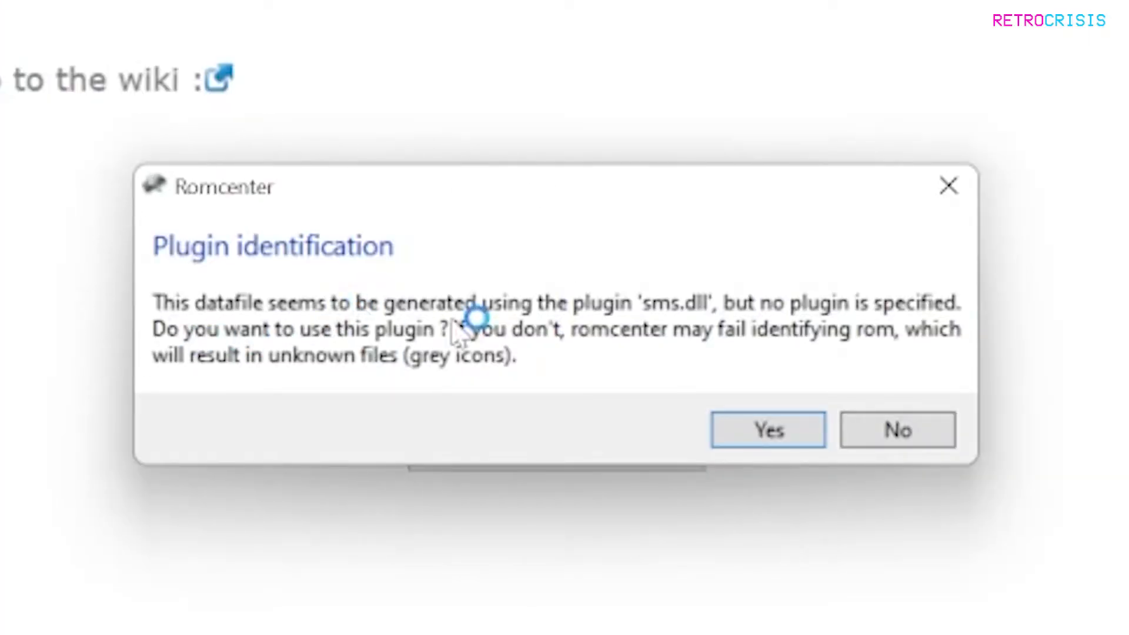
{"action": "mouse_move", "coordinate": [496, 230]}
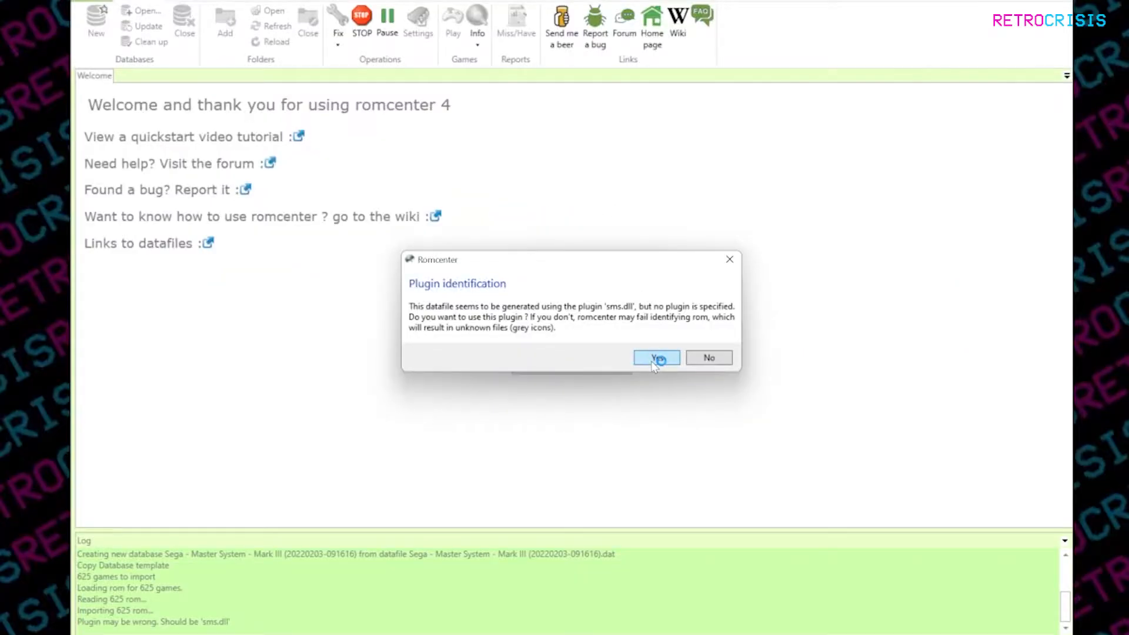
{"action": "left_click", "coordinate": [655, 357]}
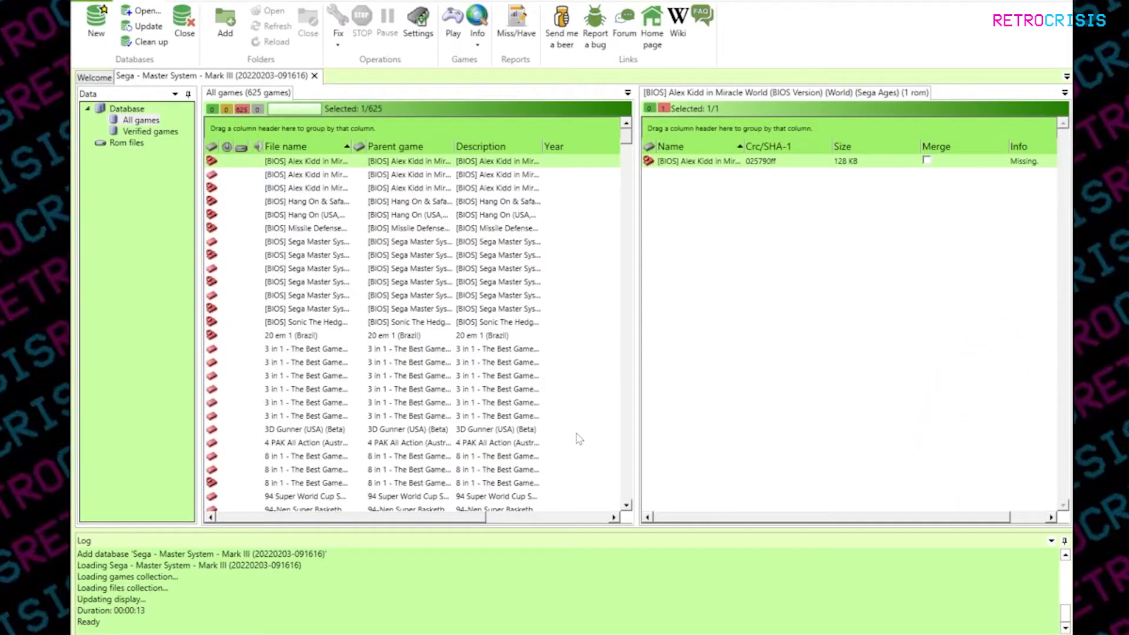
{"action": "mouse_move", "coordinate": [604, 353]}
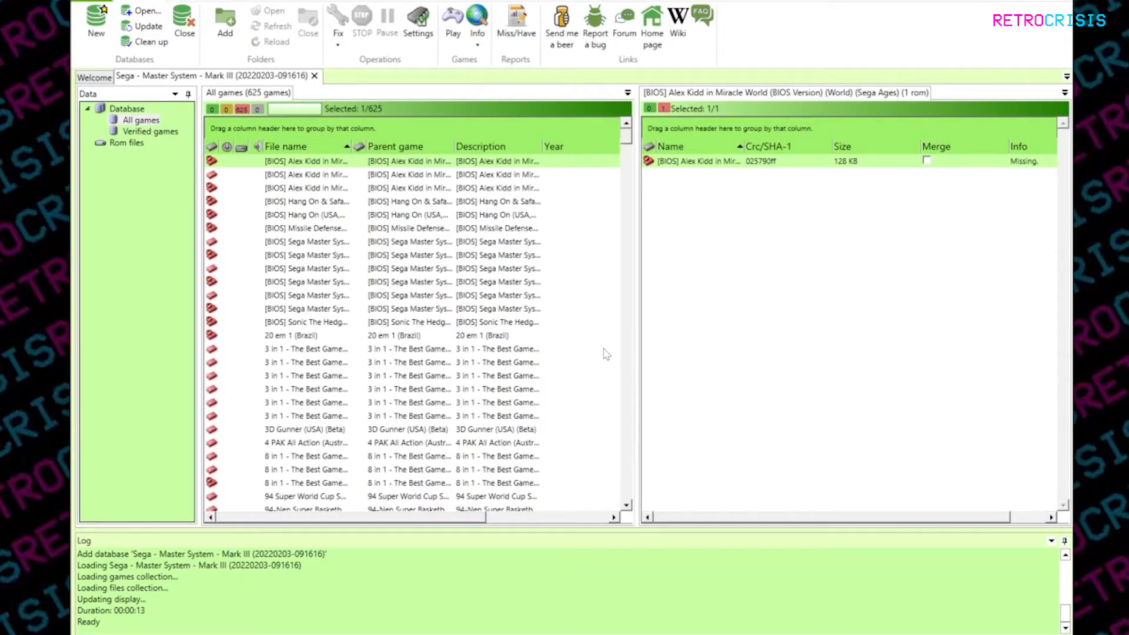
{"action": "mouse_move", "coordinate": [633, 145]}
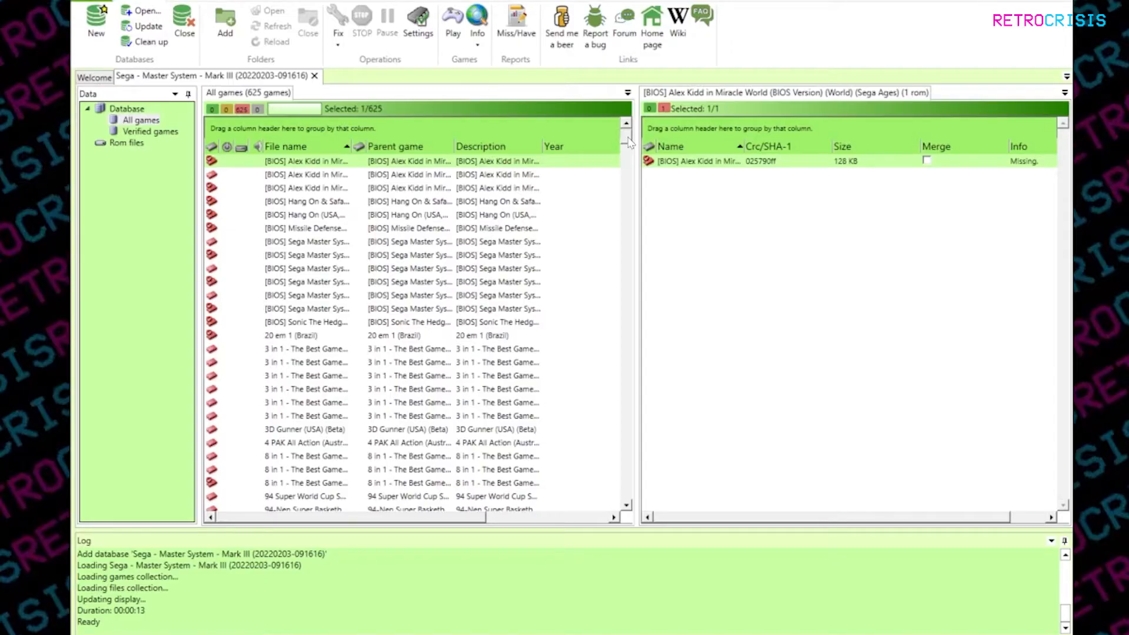
{"action": "mouse_move", "coordinate": [385, 305]}
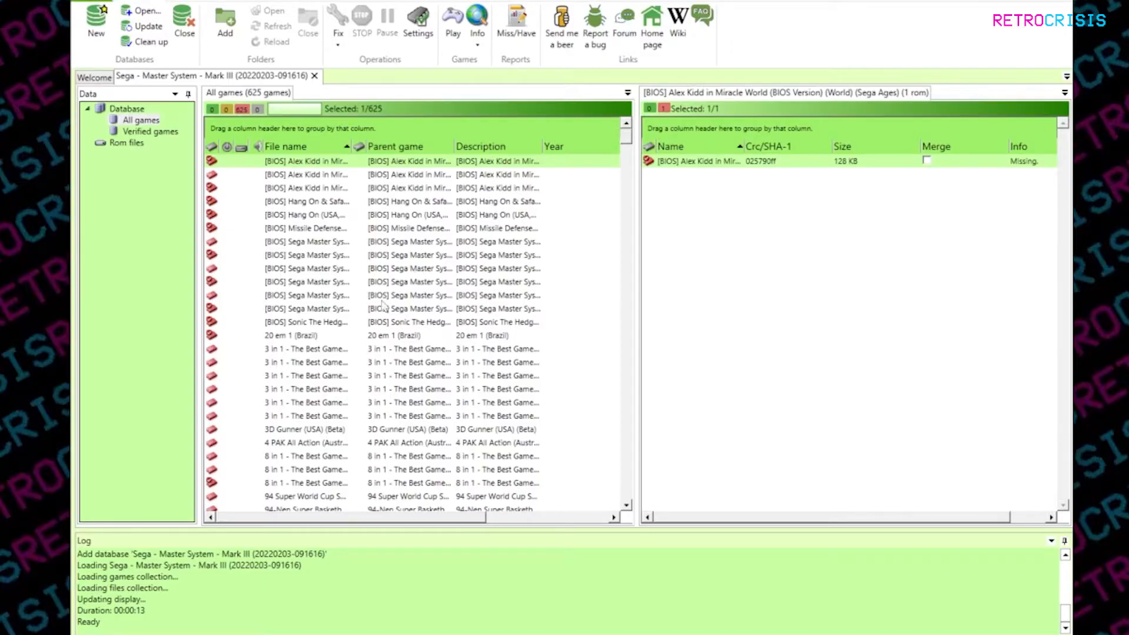
{"action": "mouse_move", "coordinate": [455, 451]}
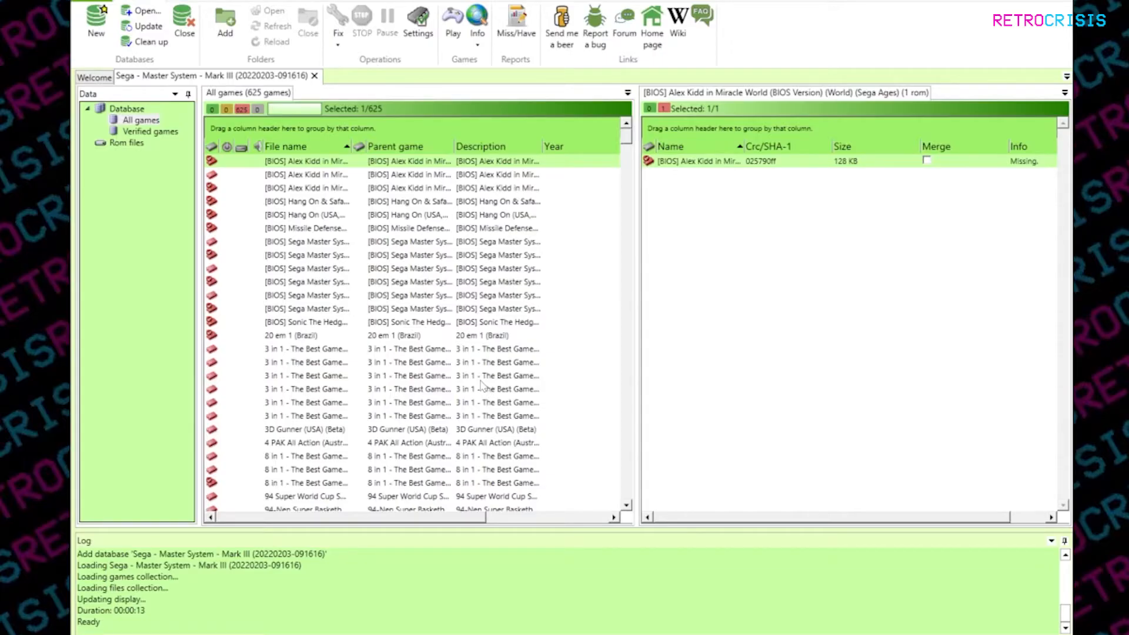
{"action": "mouse_move", "coordinate": [428, 362]}
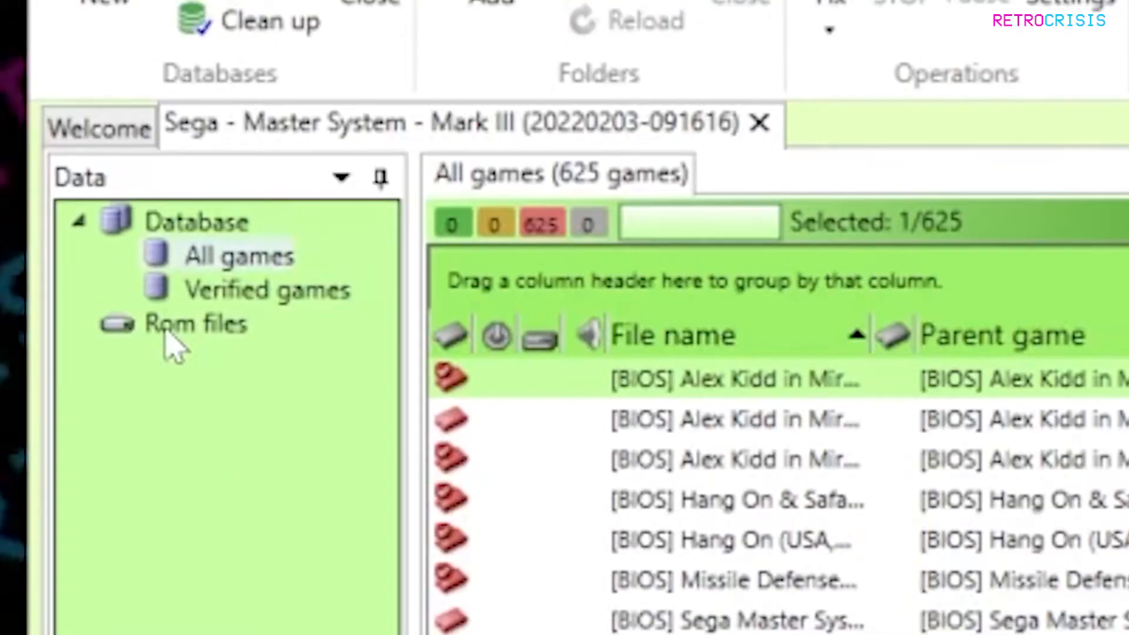
Add ROM + ISO\19851020 - Sega Master System as a rom folder path.
{"action": "right_click", "coordinate": [194, 325]}
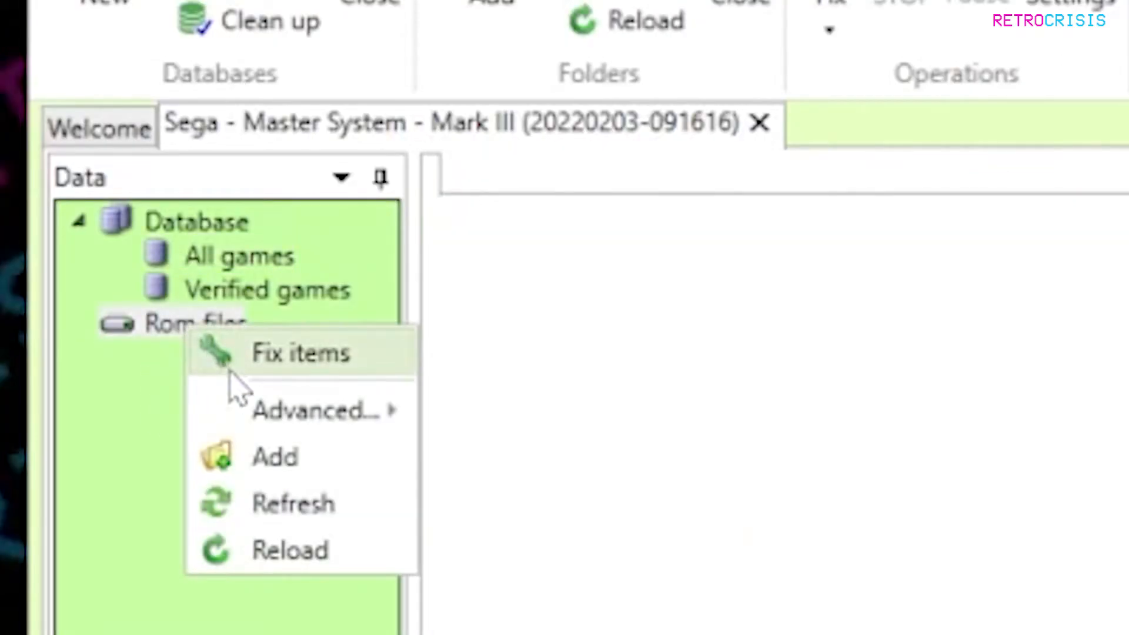
{"action": "left_click", "coordinate": [274, 456]}
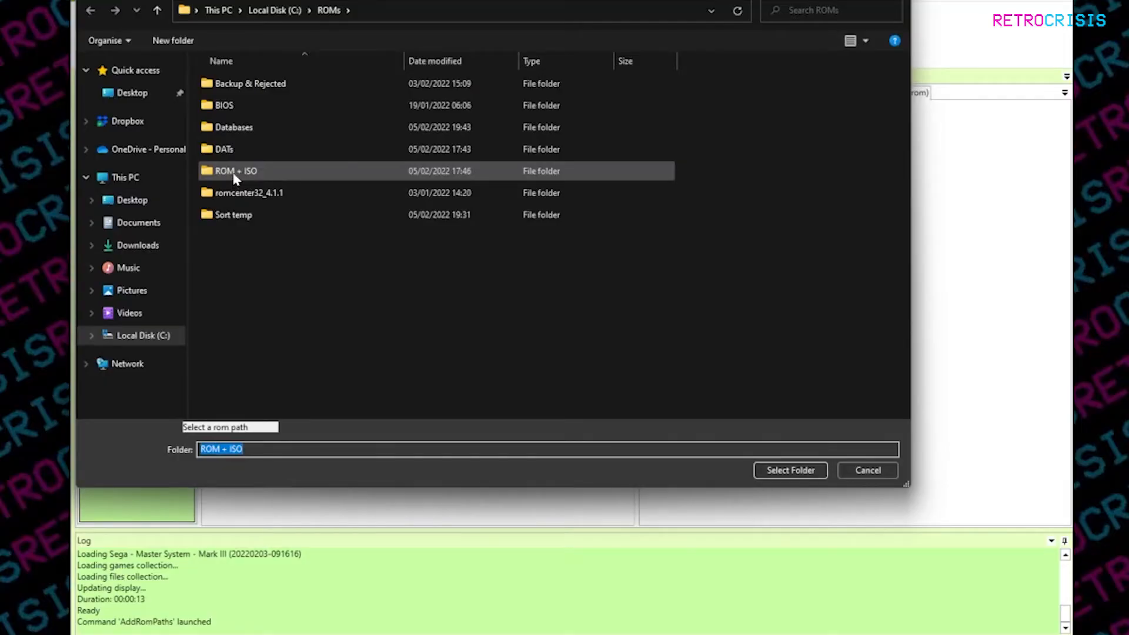
{"action": "mouse_move", "coordinate": [234, 176]}
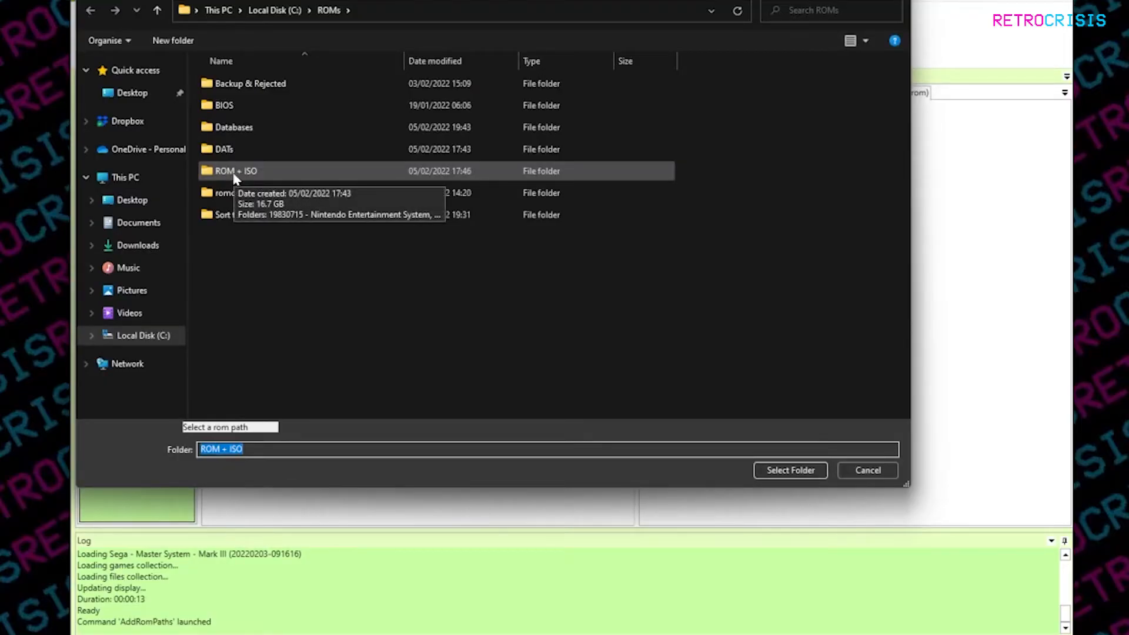
{"action": "mouse_move", "coordinate": [280, 178]}
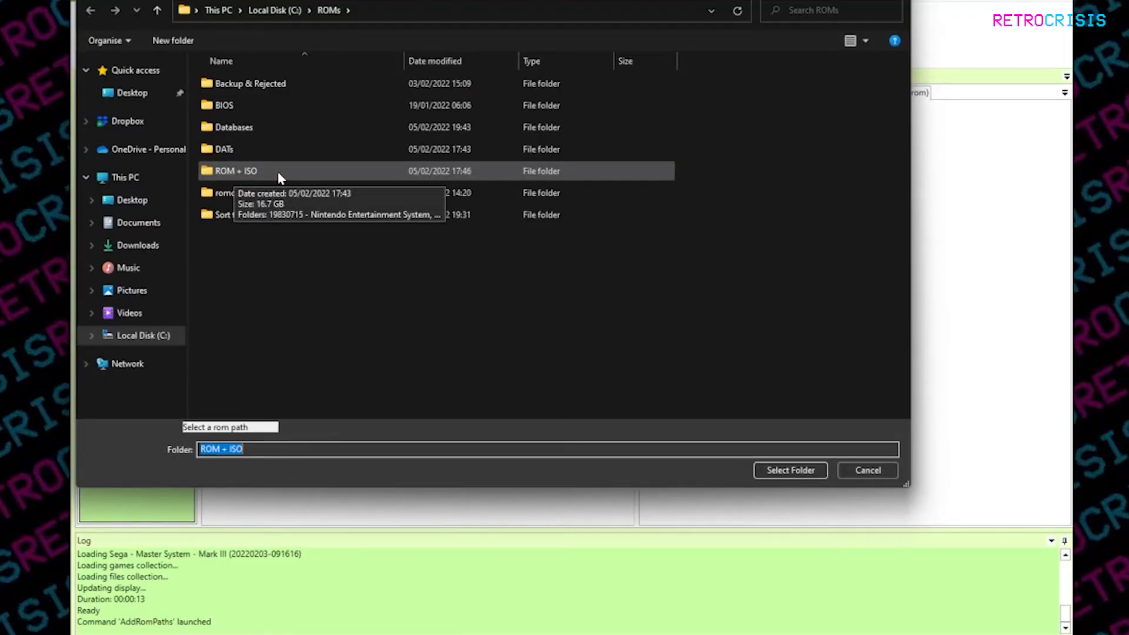
{"action": "mouse_move", "coordinate": [261, 177]}
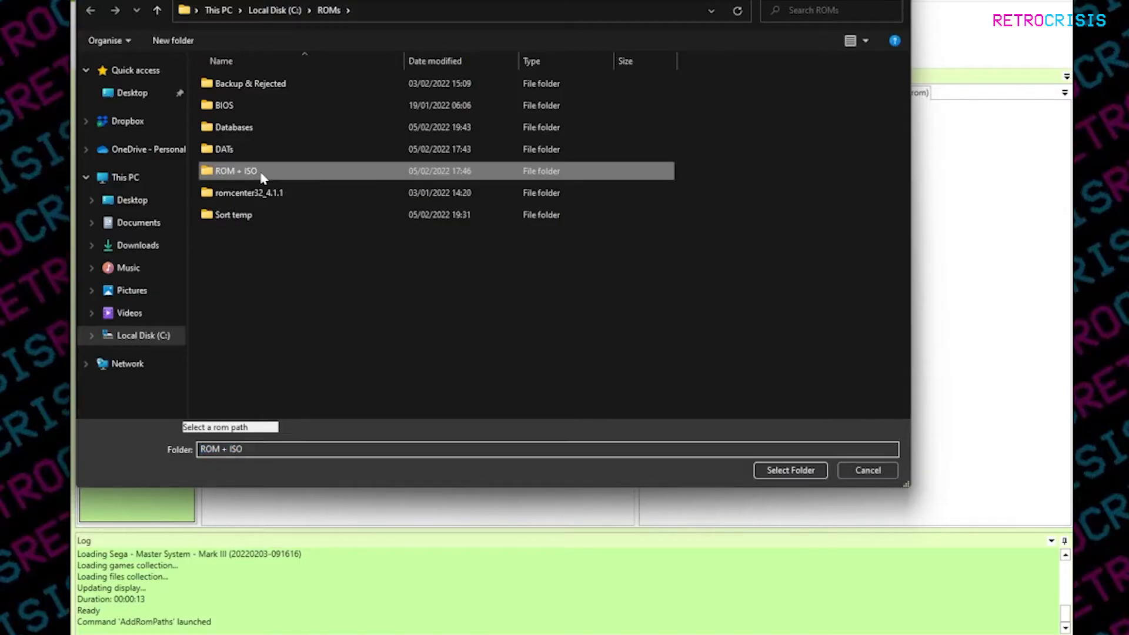
{"action": "double_click", "coordinate": [236, 171]}
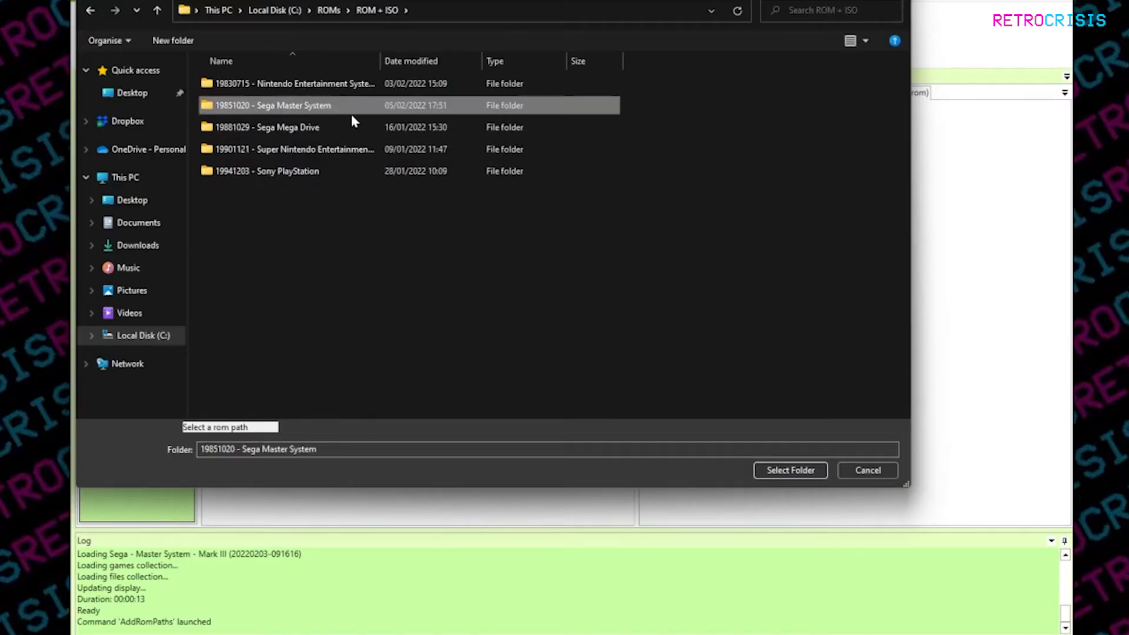
{"action": "left_click", "coordinate": [790, 471]}
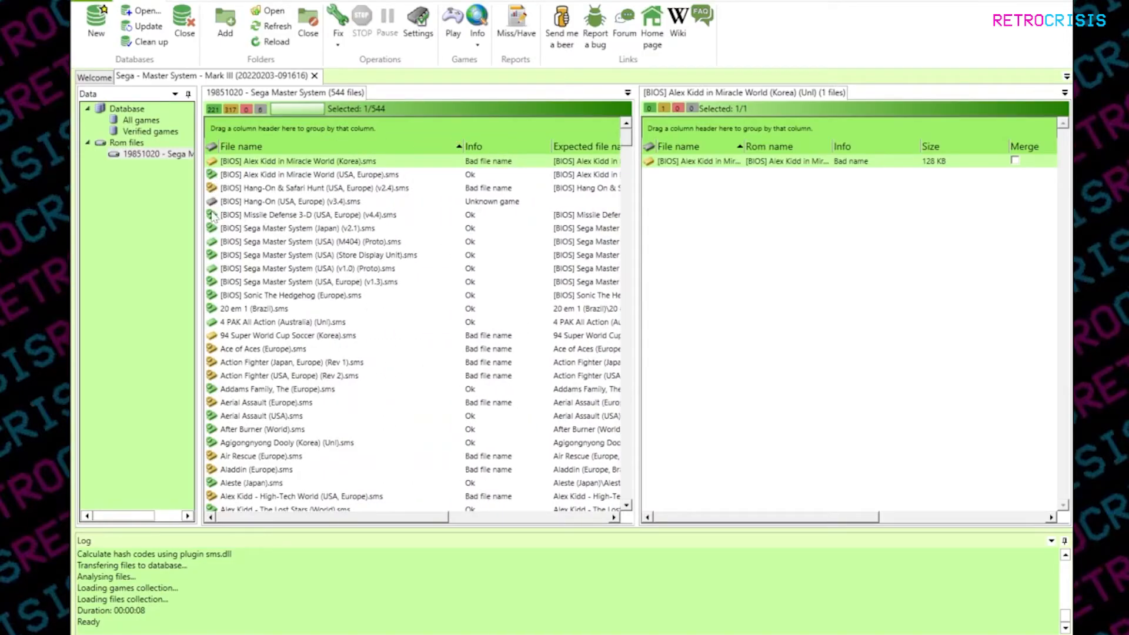
{"action": "mouse_move", "coordinate": [292, 389]}
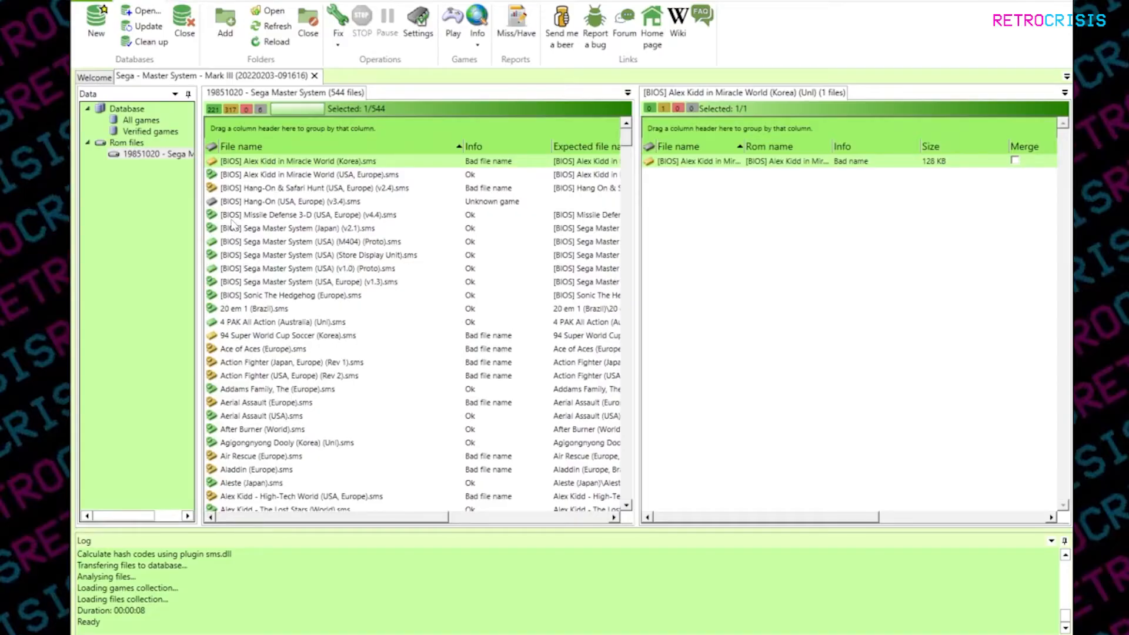
{"action": "mouse_move", "coordinate": [219, 197]}
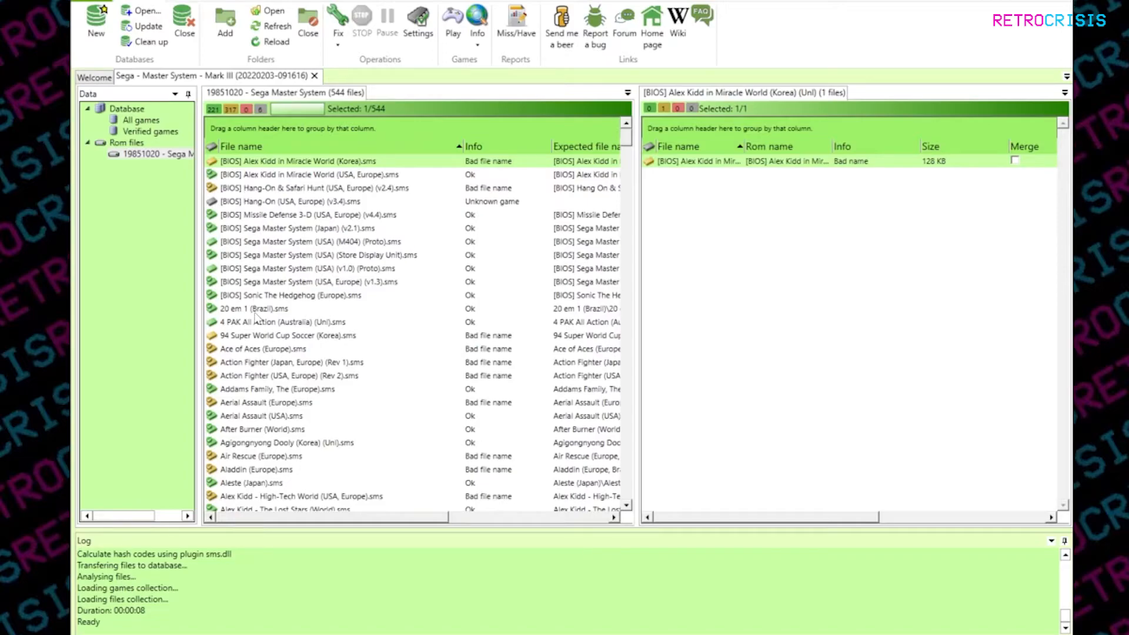
Select Ace of Aces (Europe).sms and view its expected Rom name, Ace of Aces (Europe, Brazil).
{"action": "left_click", "coordinate": [262, 348]}
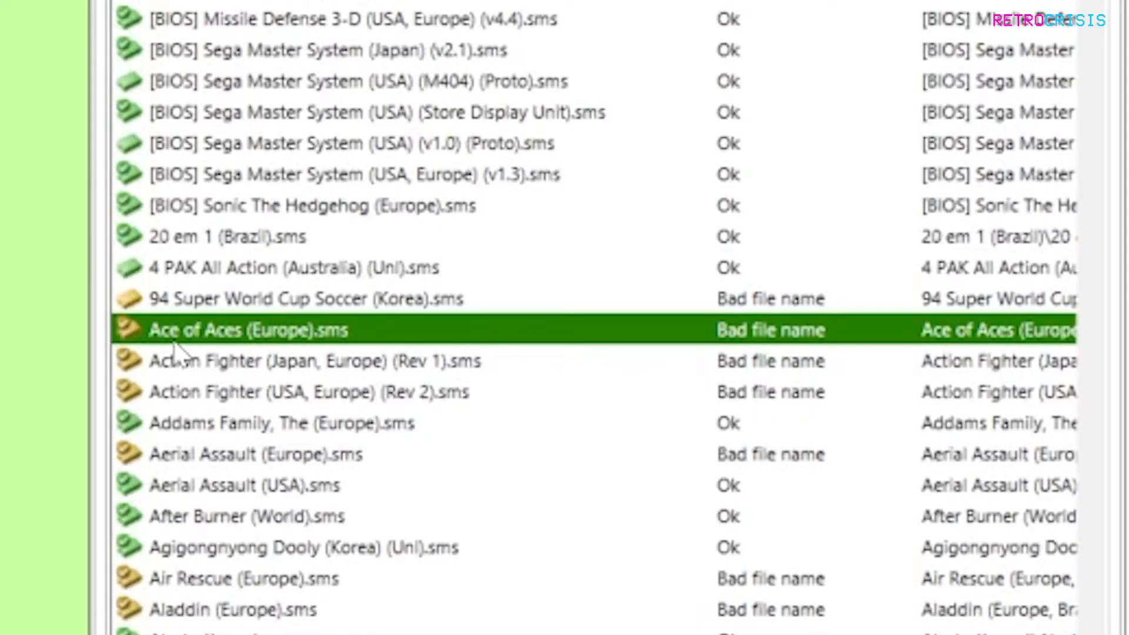
{"action": "mouse_move", "coordinate": [374, 345]}
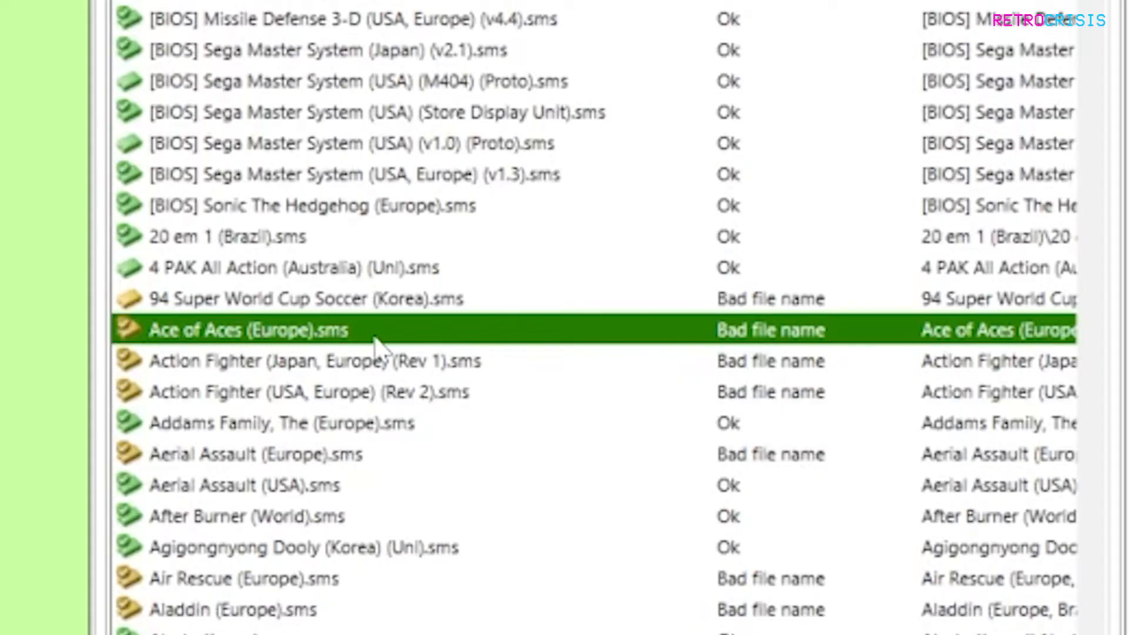
{"action": "mouse_move", "coordinate": [719, 543]}
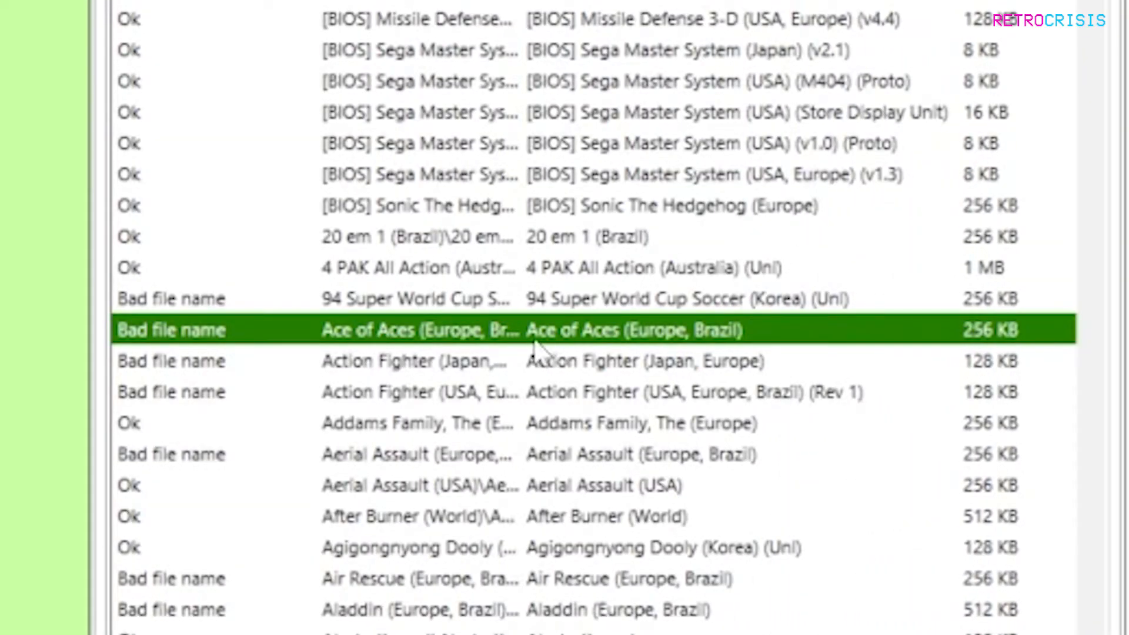
{"action": "mouse_move", "coordinate": [680, 346]}
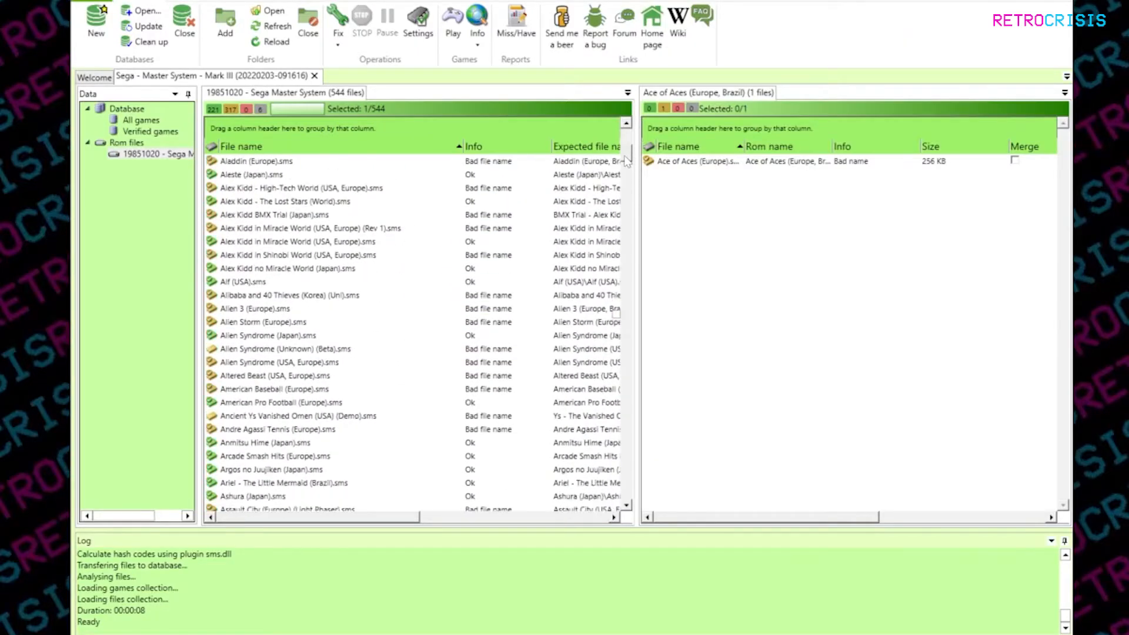
{"action": "scroll", "scroll_direction": "down", "scroll_amount": 3}
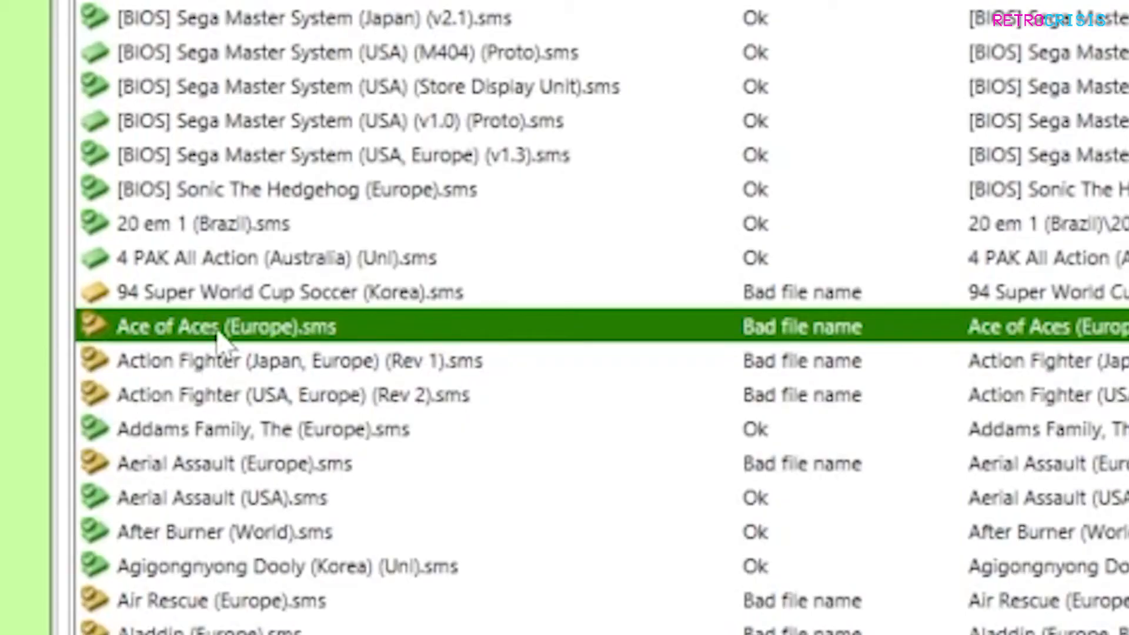
Fix items on Ace of Aces so it becomes Ace of Aces (Europe, Brazil).sms, marked Ok.
{"action": "right_click", "coordinate": [216, 326]}
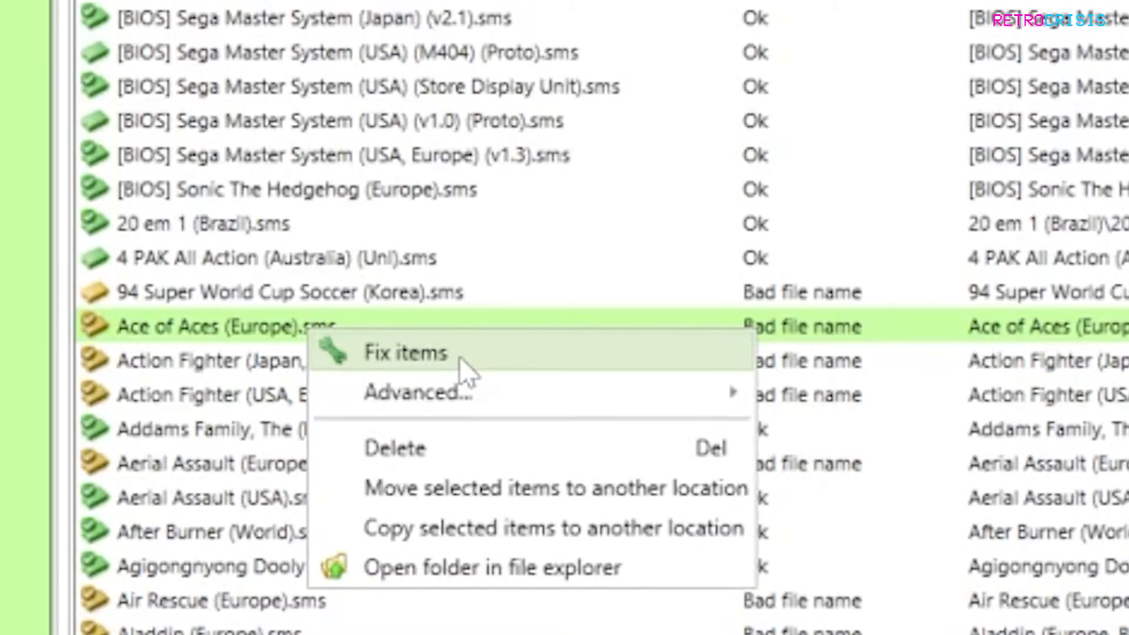
{"action": "left_click", "coordinate": [406, 352]}
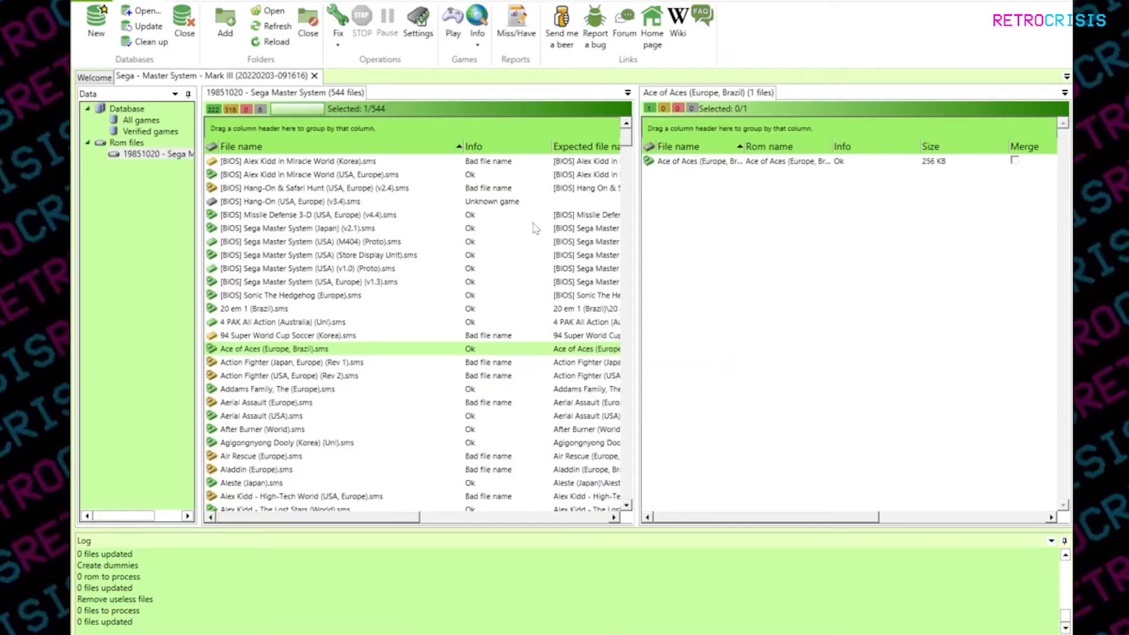
{"action": "mouse_move", "coordinate": [306, 448]}
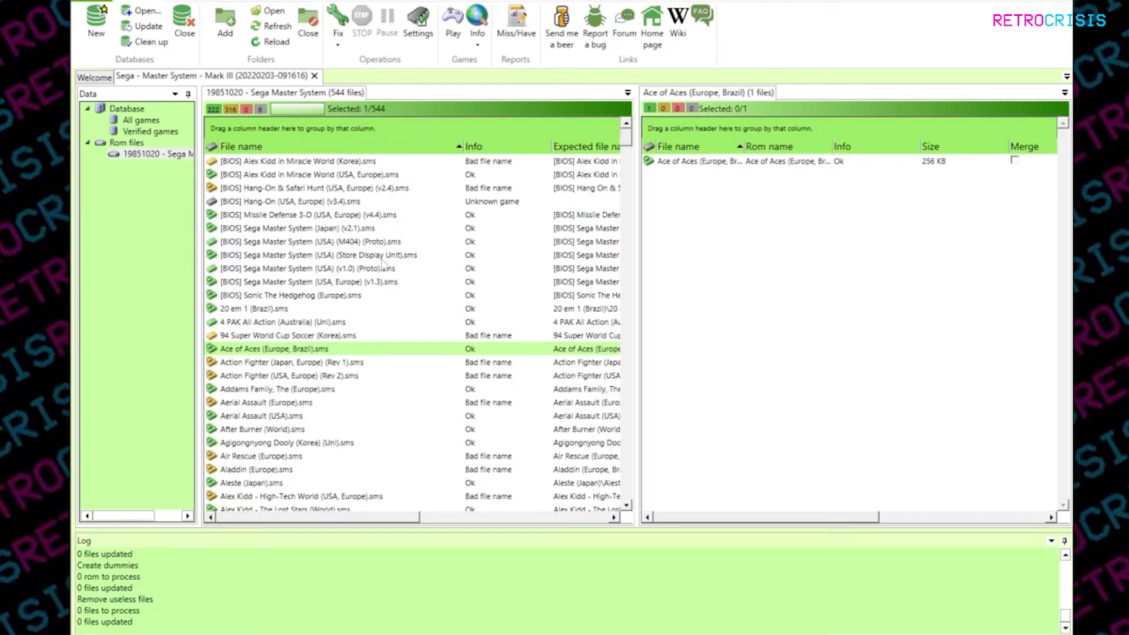
{"action": "mouse_move", "coordinate": [345, 292]}
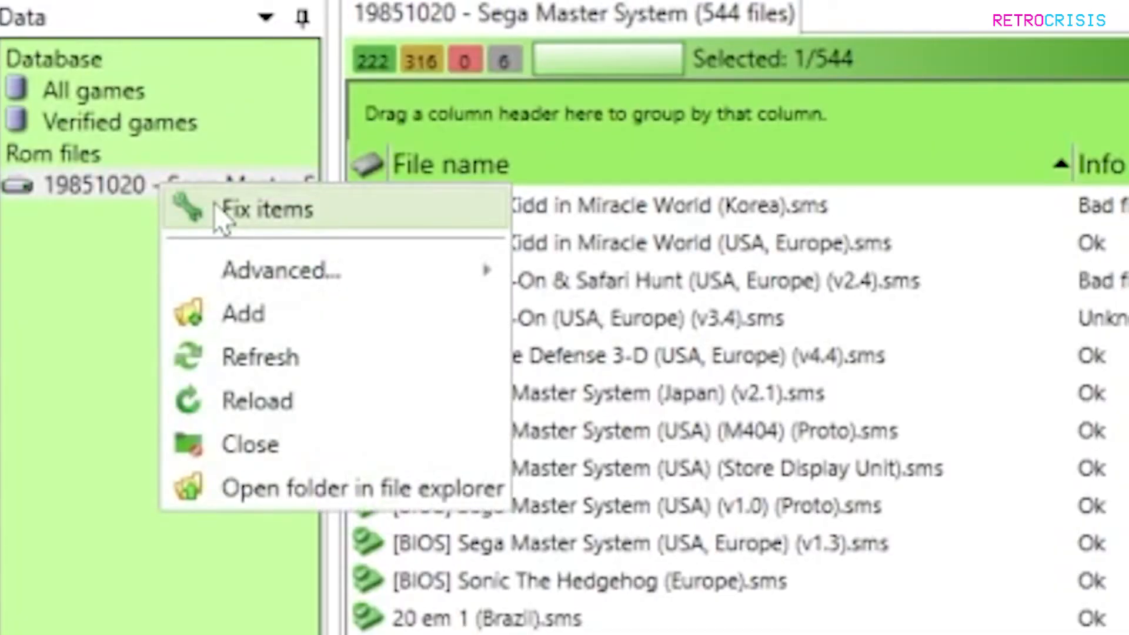
Fix all items in the 19851020 Sega Master System folder so all 538 files show Ok.
{"action": "left_click", "coordinate": [268, 209]}
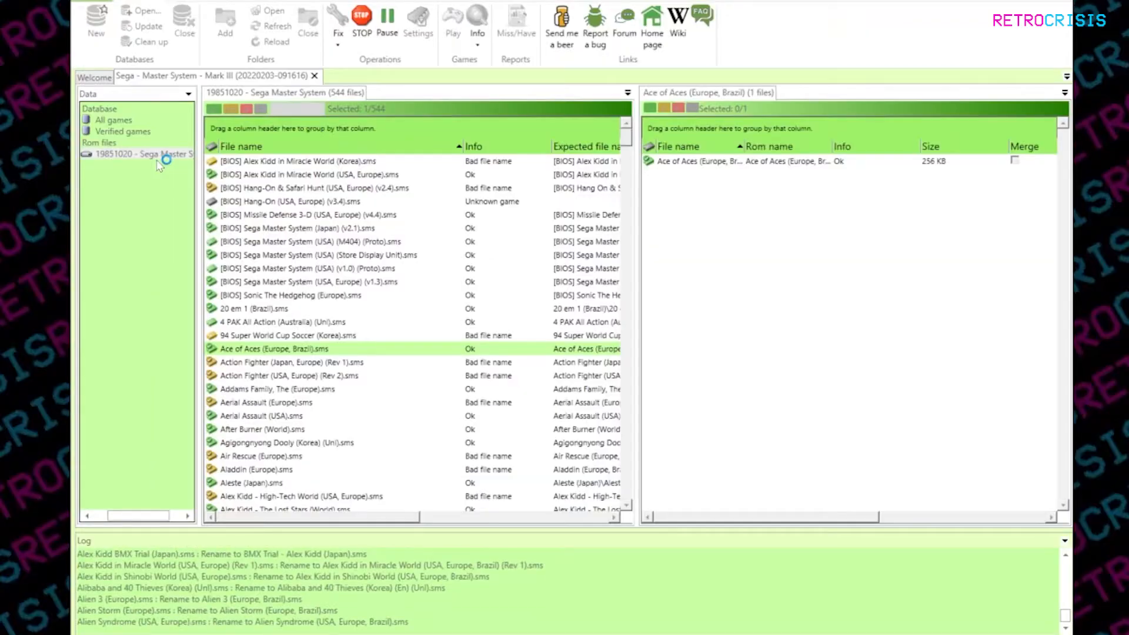
{"action": "left_click", "coordinate": [338, 25]}
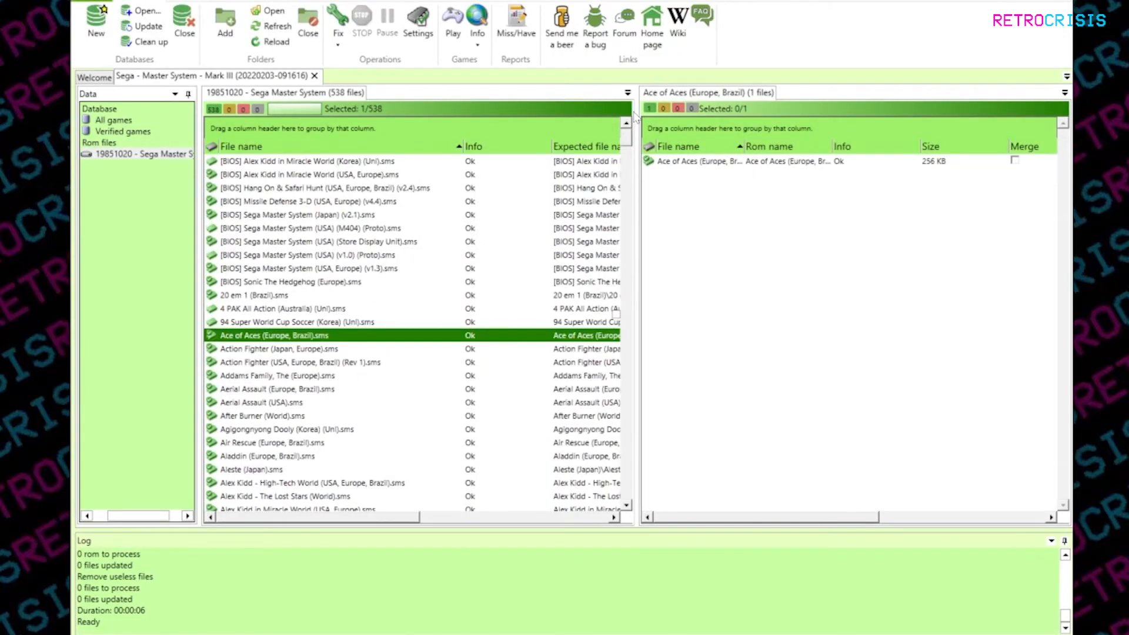
{"action": "scroll", "scroll_direction": "down", "scroll_amount": 3}
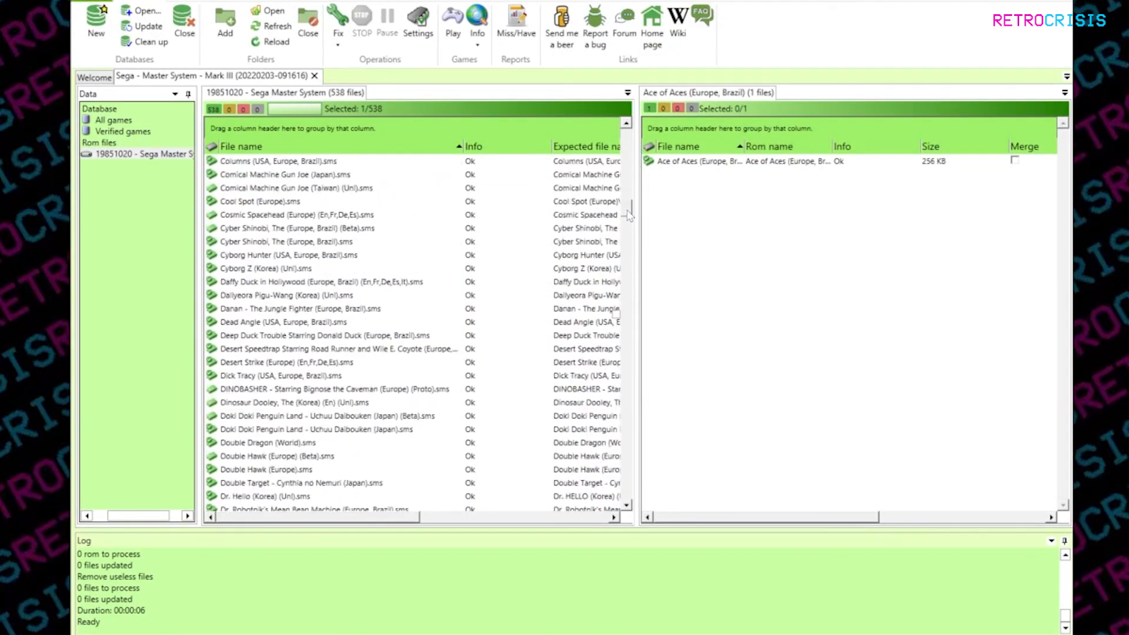
{"action": "scroll", "scroll_direction": "down", "scroll_amount": 3}
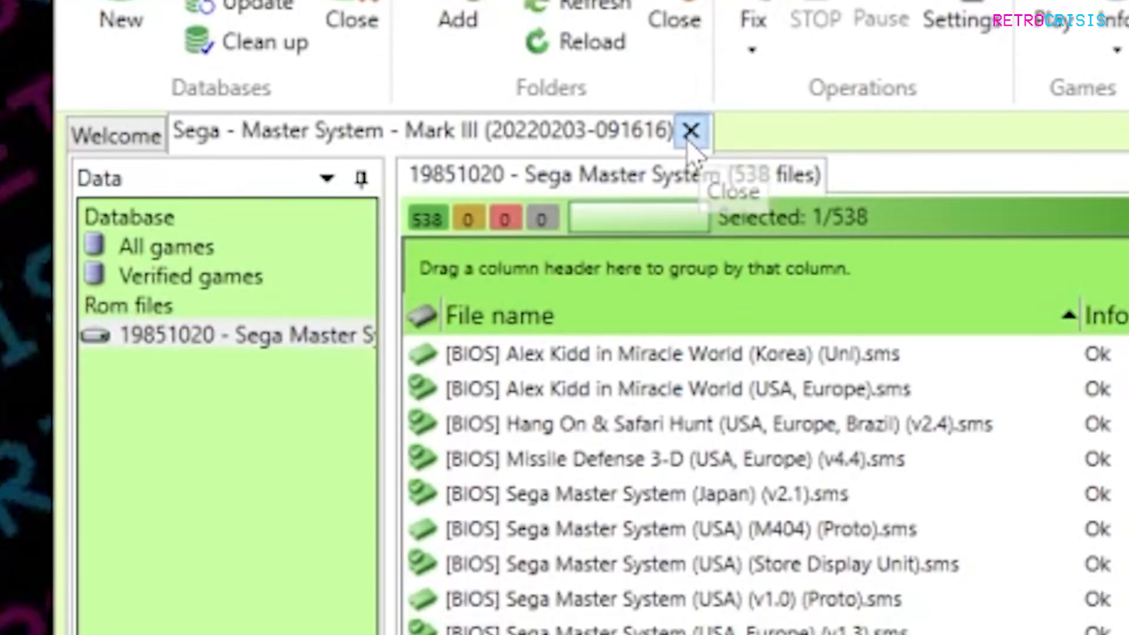
Close the Sega Master System database.
{"action": "left_click", "coordinate": [689, 131]}
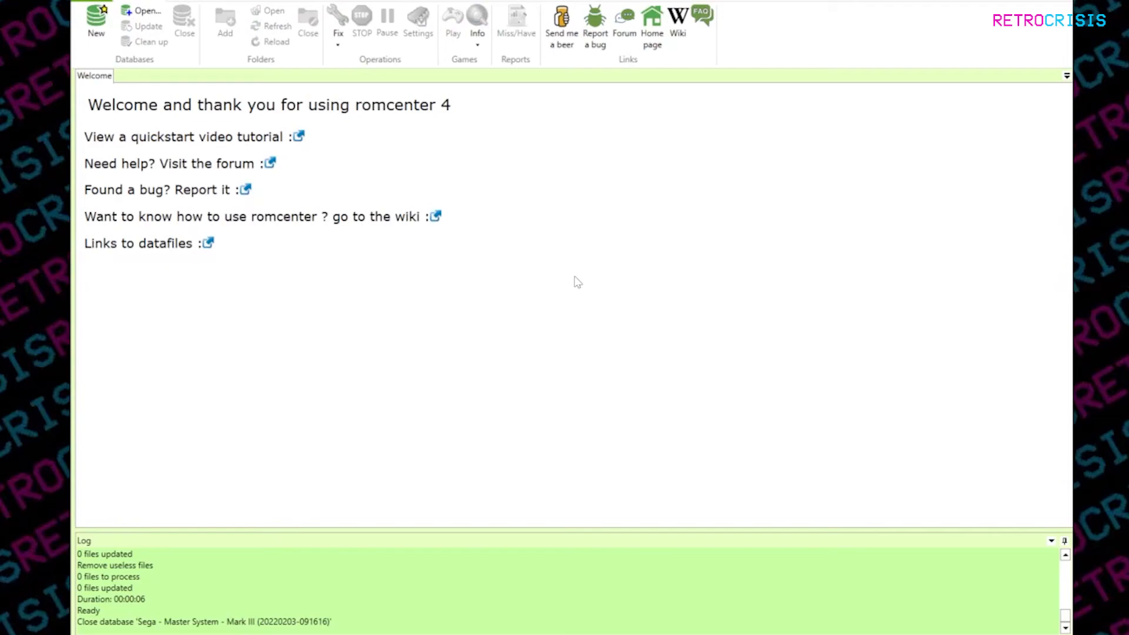